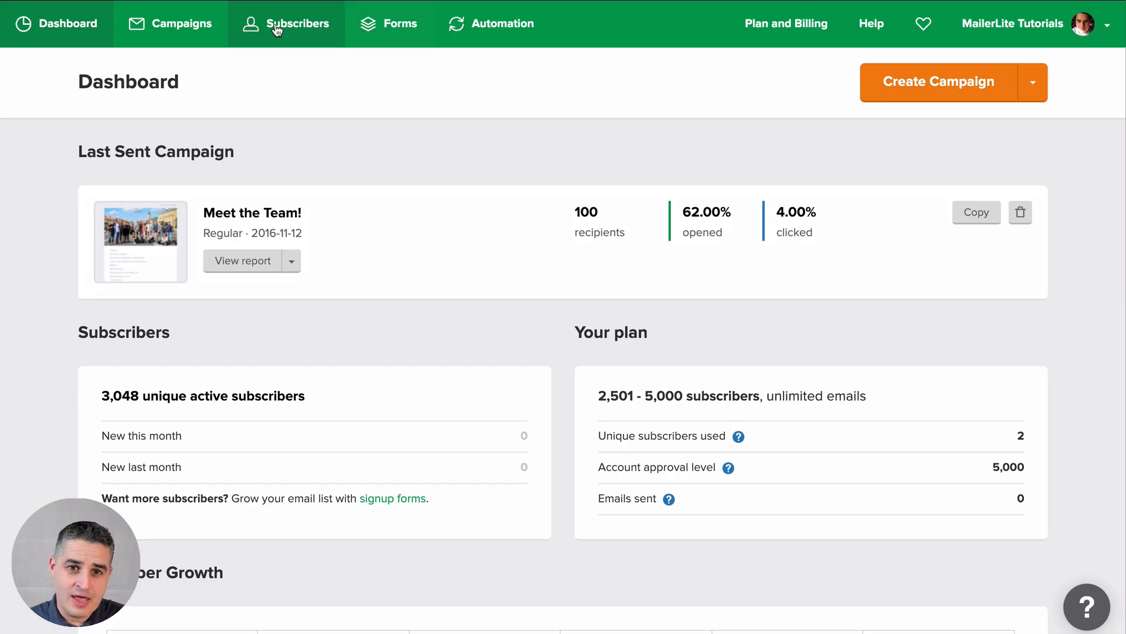
Go to Subscribers and show the Groups list.
{"action": "left_click", "coordinate": [296, 23]}
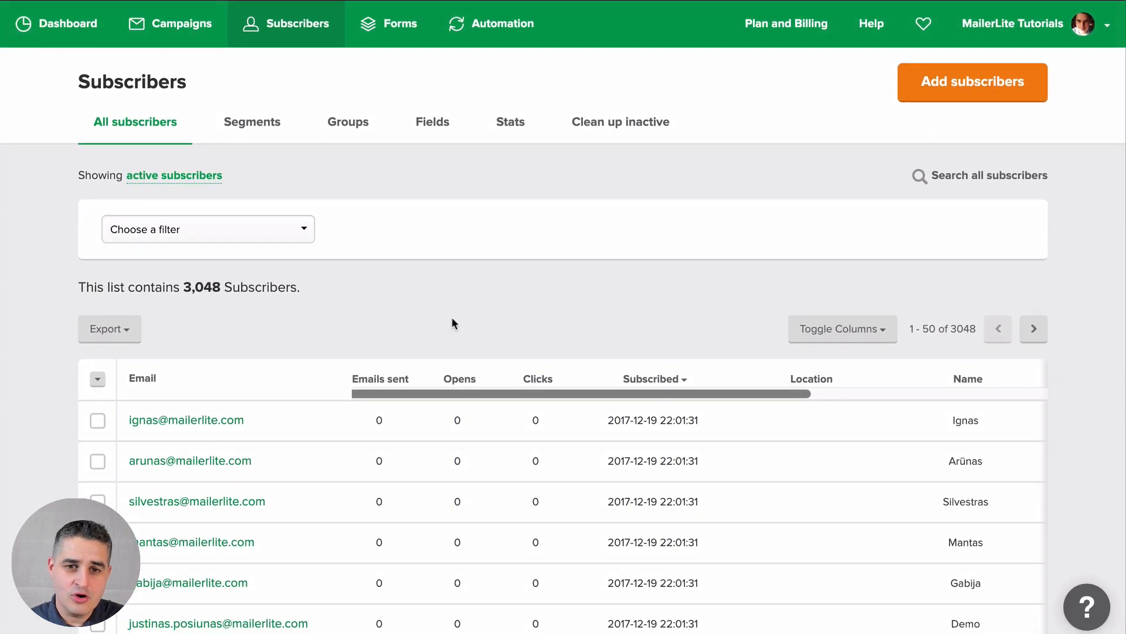
{"action": "left_click", "coordinate": [347, 121]}
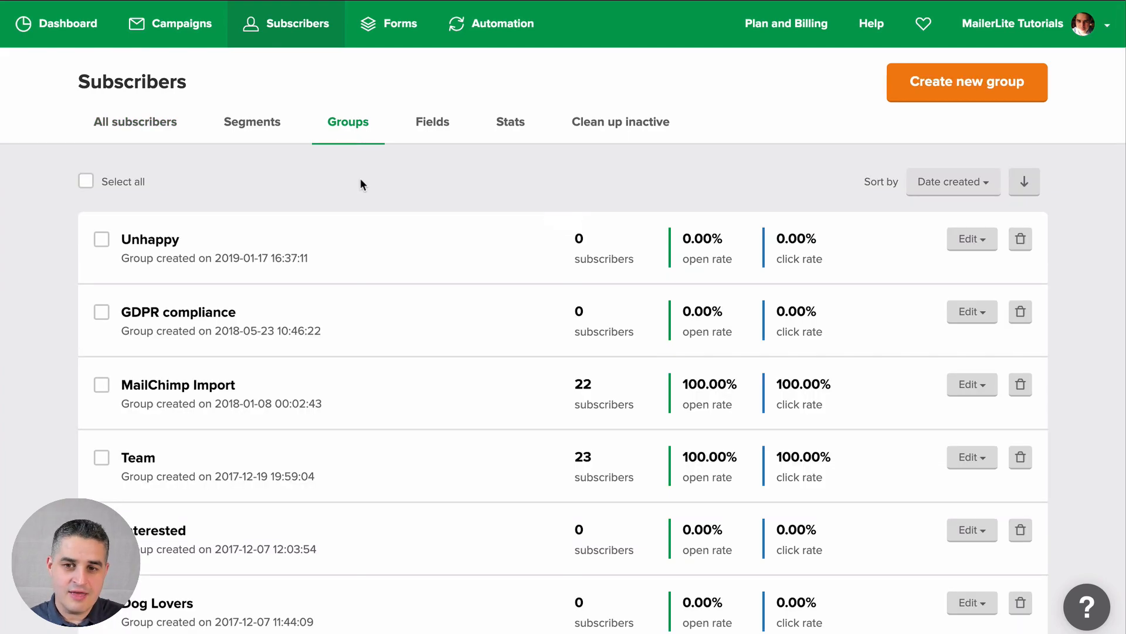
{"action": "scroll", "scroll_direction": "down", "scroll_amount": 3}
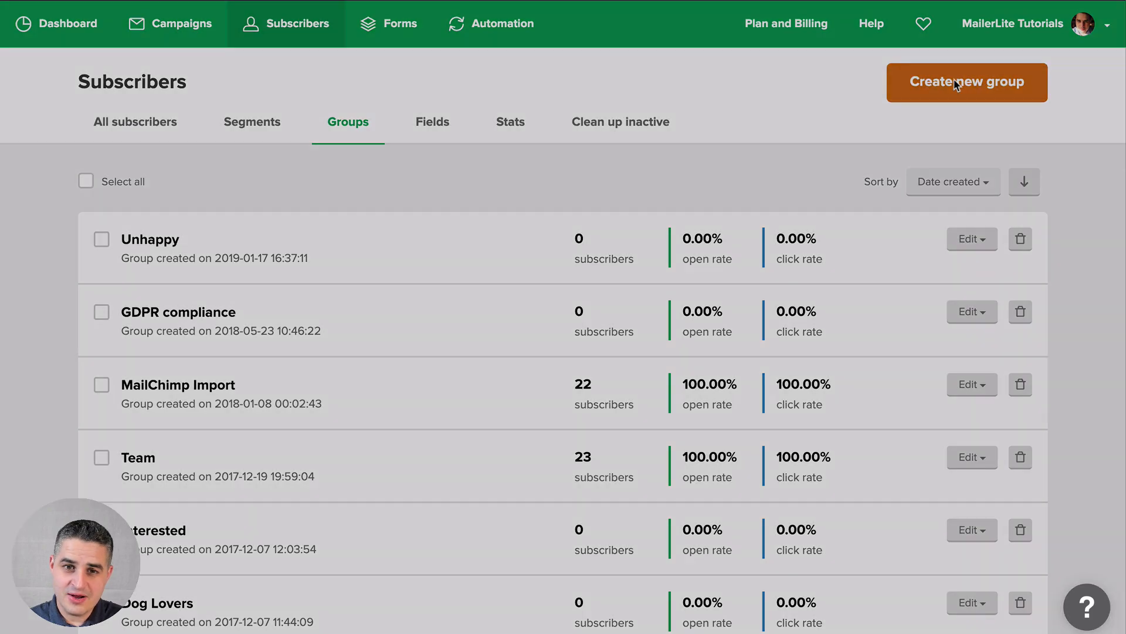
Create a subscriber group named 'New group'.
{"action": "left_click", "coordinate": [966, 82]}
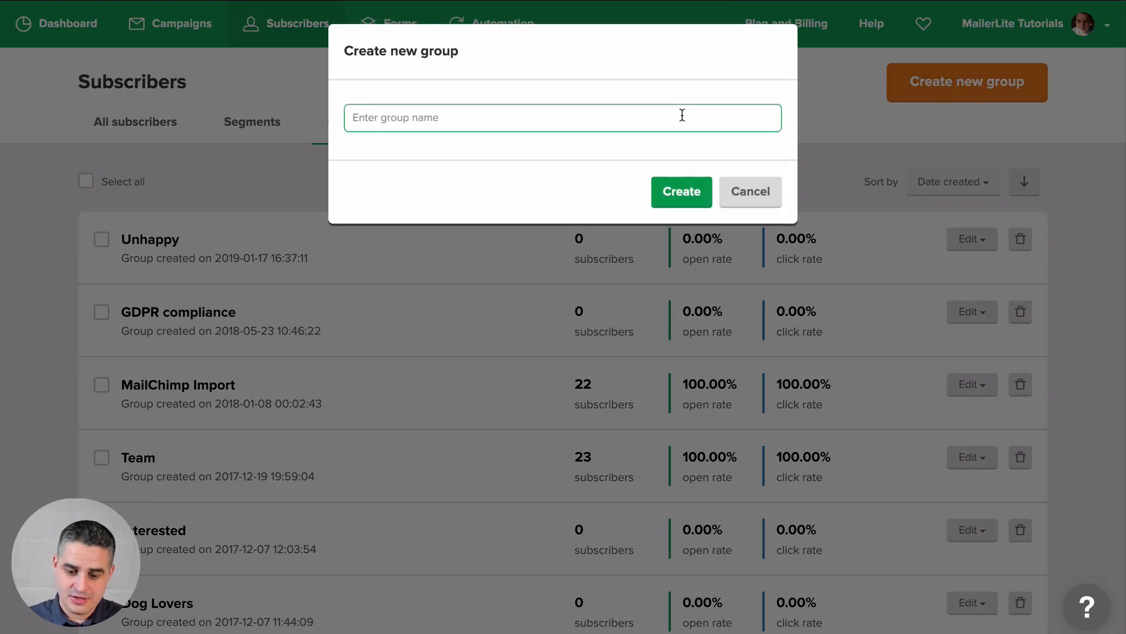
{"action": "type", "text": "New group"}
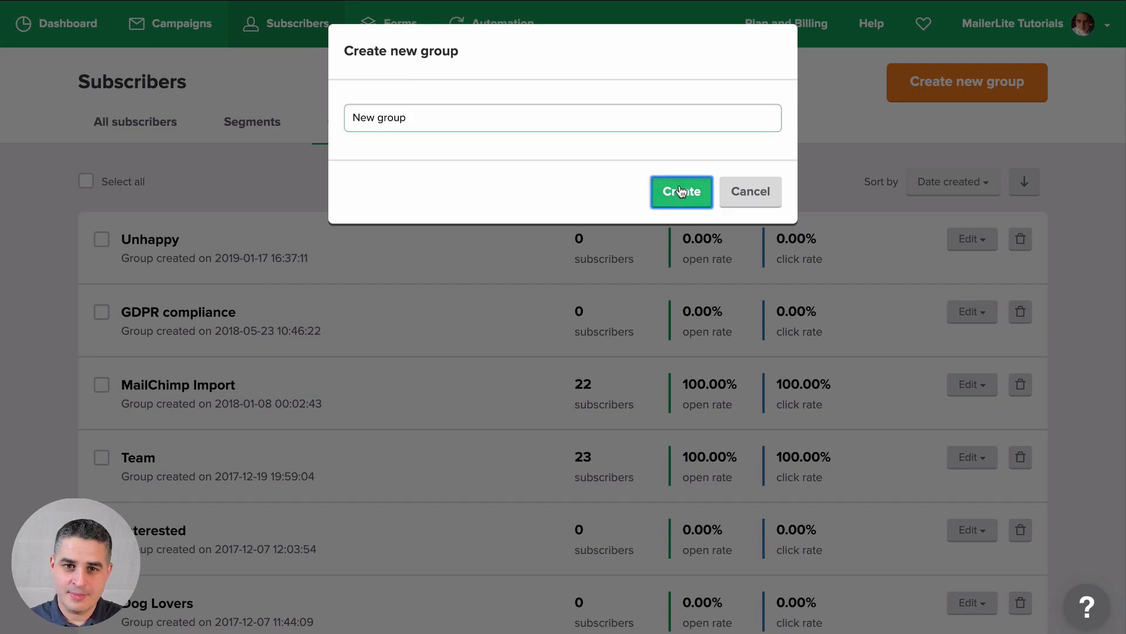
{"action": "left_click", "coordinate": [681, 191]}
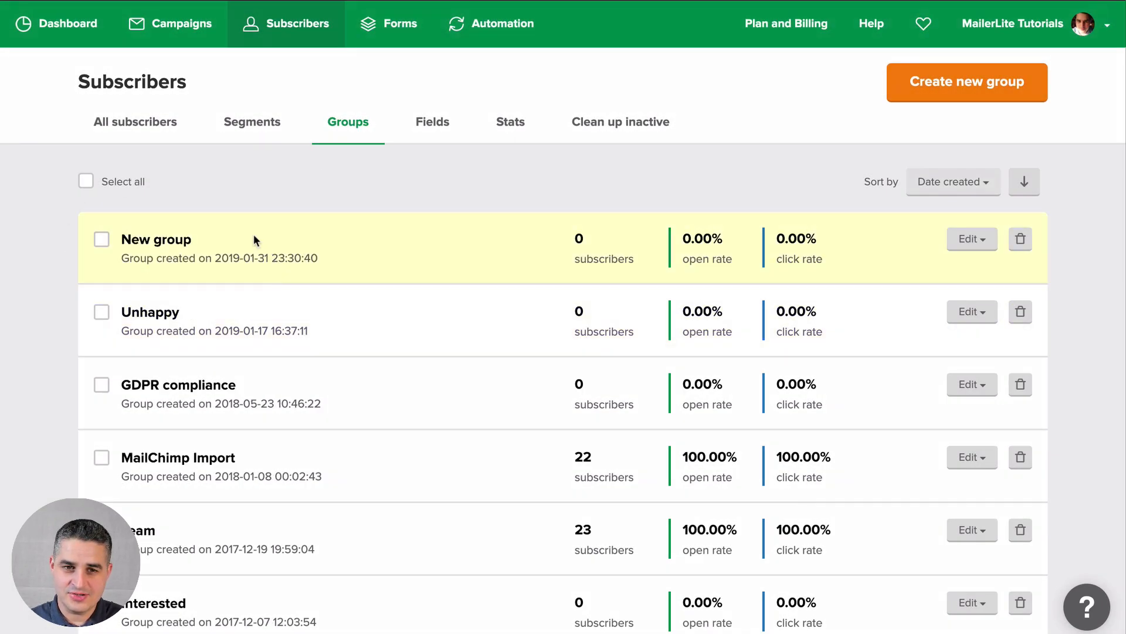
{"action": "mouse_move", "coordinate": [555, 204]}
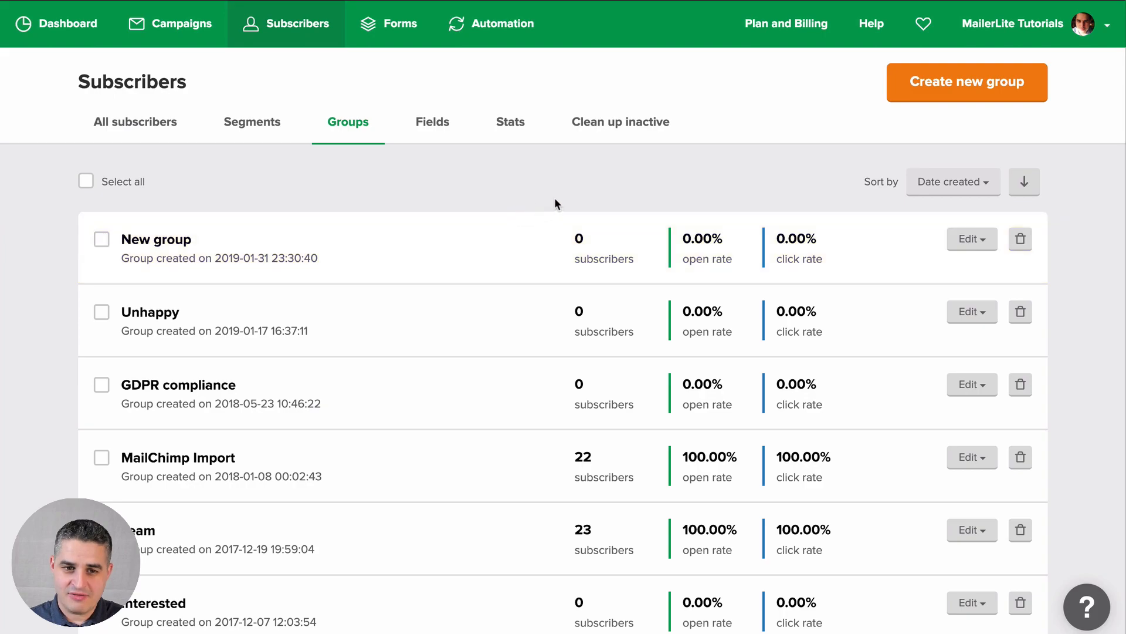
{"action": "scroll", "scroll_direction": "down", "scroll_amount": 3}
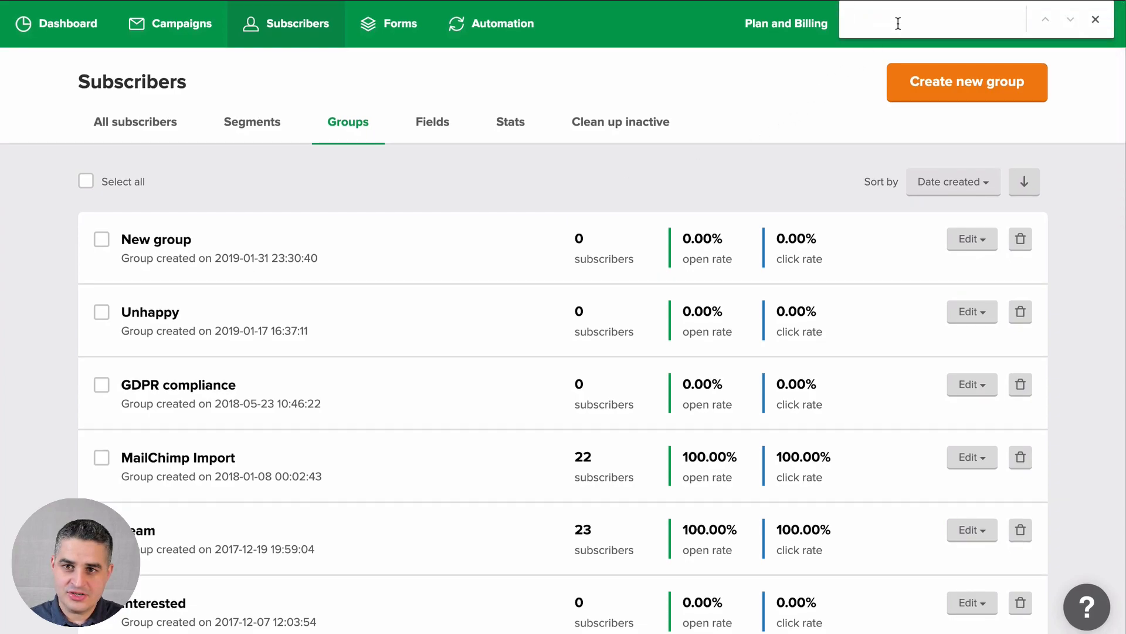
Search the page for 'new', then return to the All subscribers list.
{"action": "type", "text": "new"}
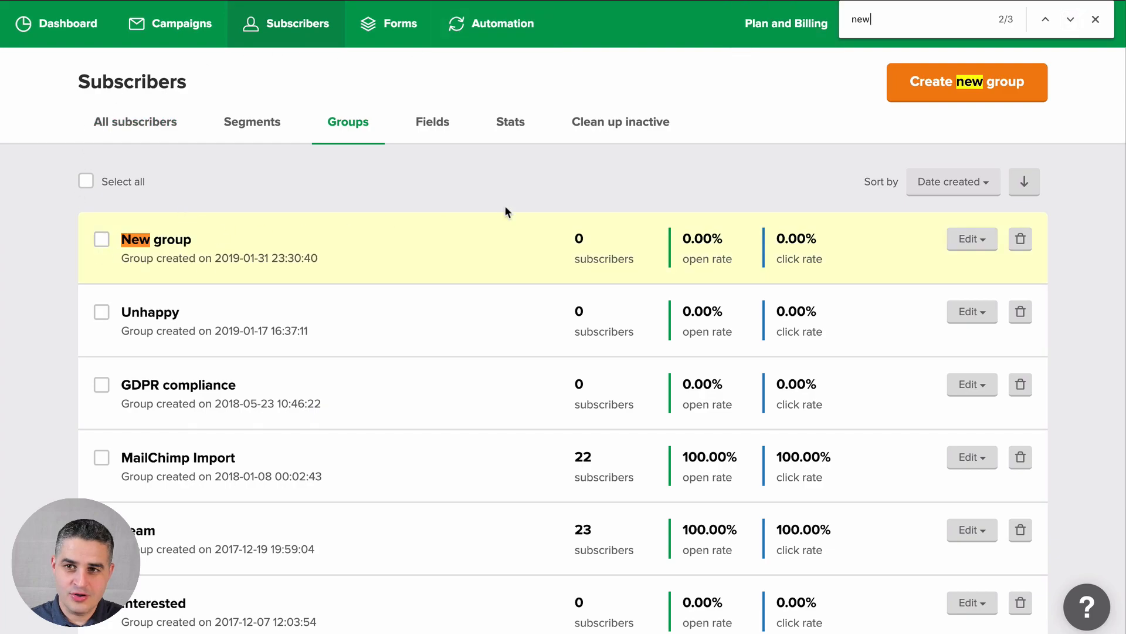
{"action": "left_click", "coordinate": [1070, 20]}
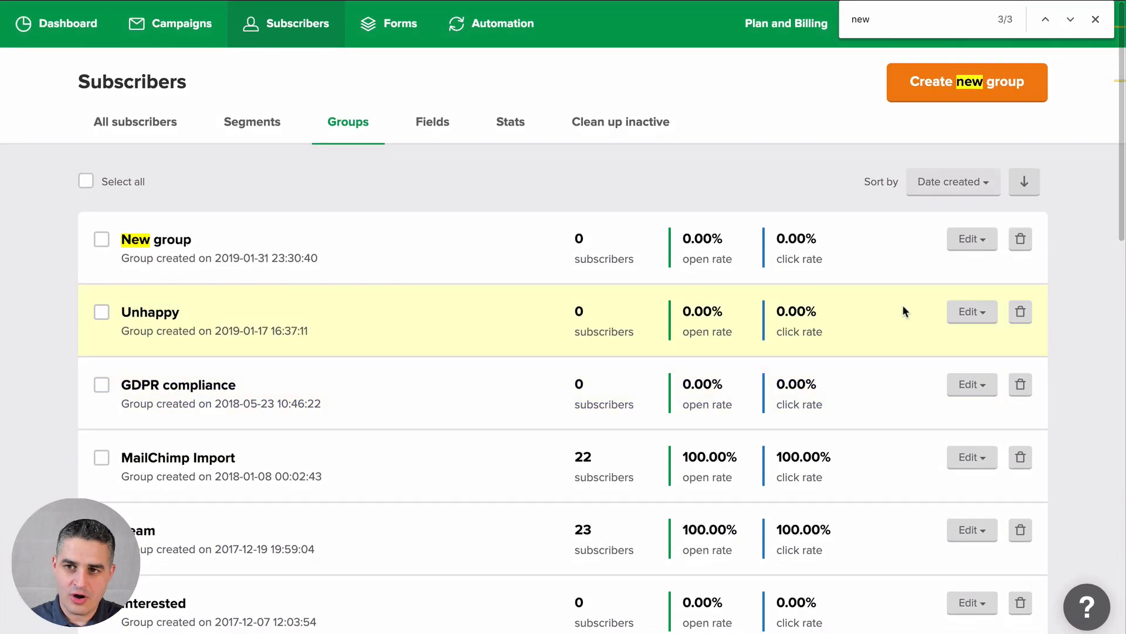
{"action": "left_click", "coordinate": [1095, 18]}
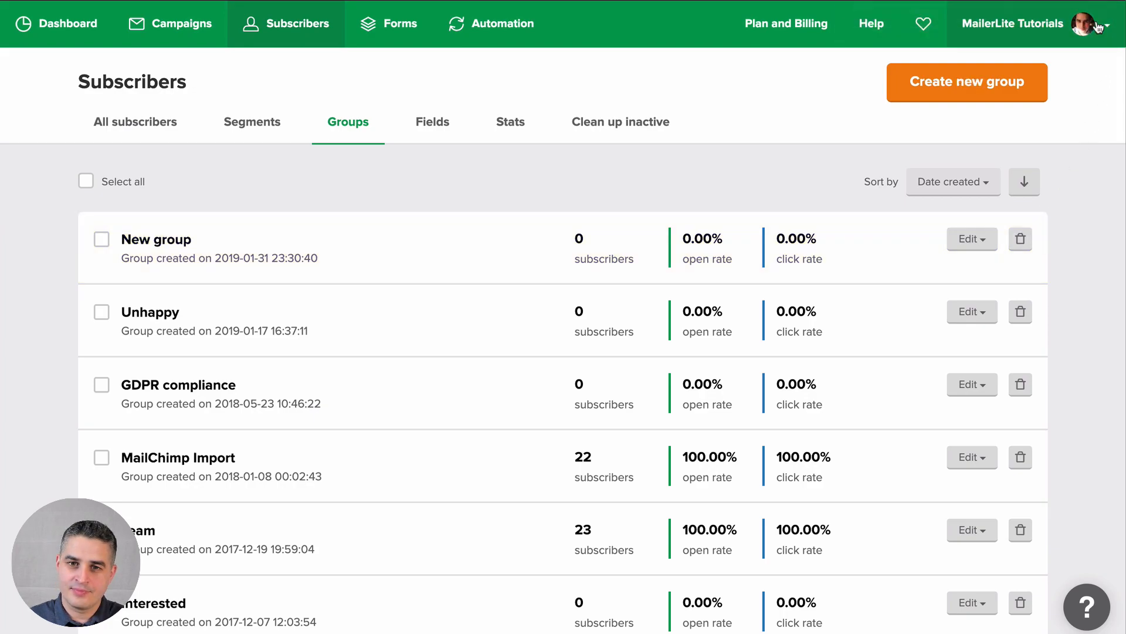
{"action": "mouse_move", "coordinate": [448, 76]}
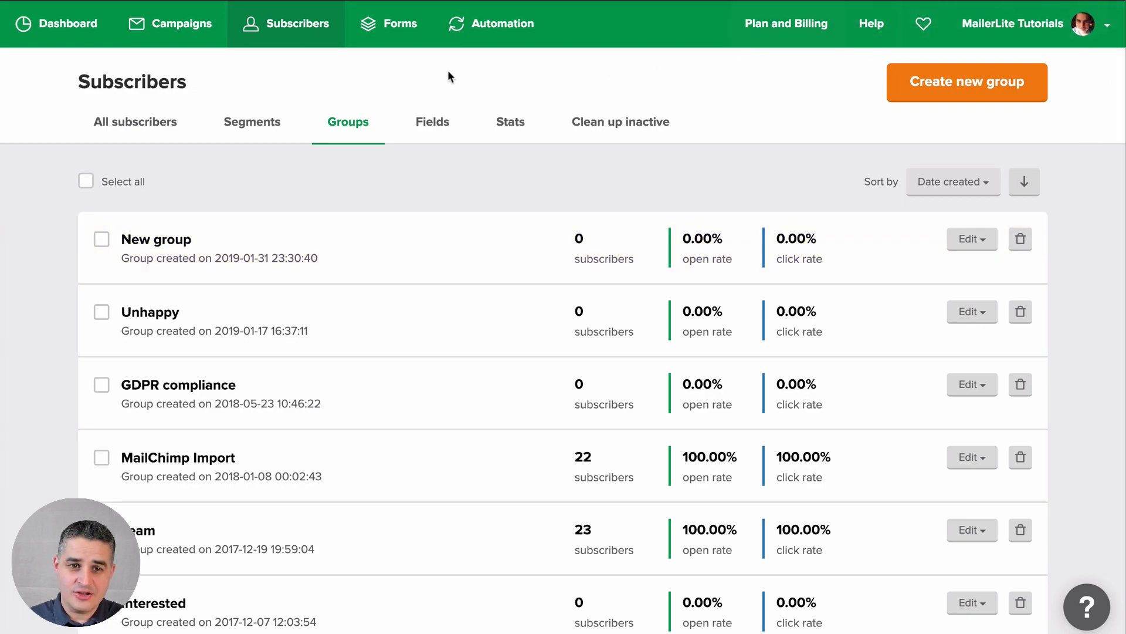
{"action": "left_click", "coordinate": [135, 121]}
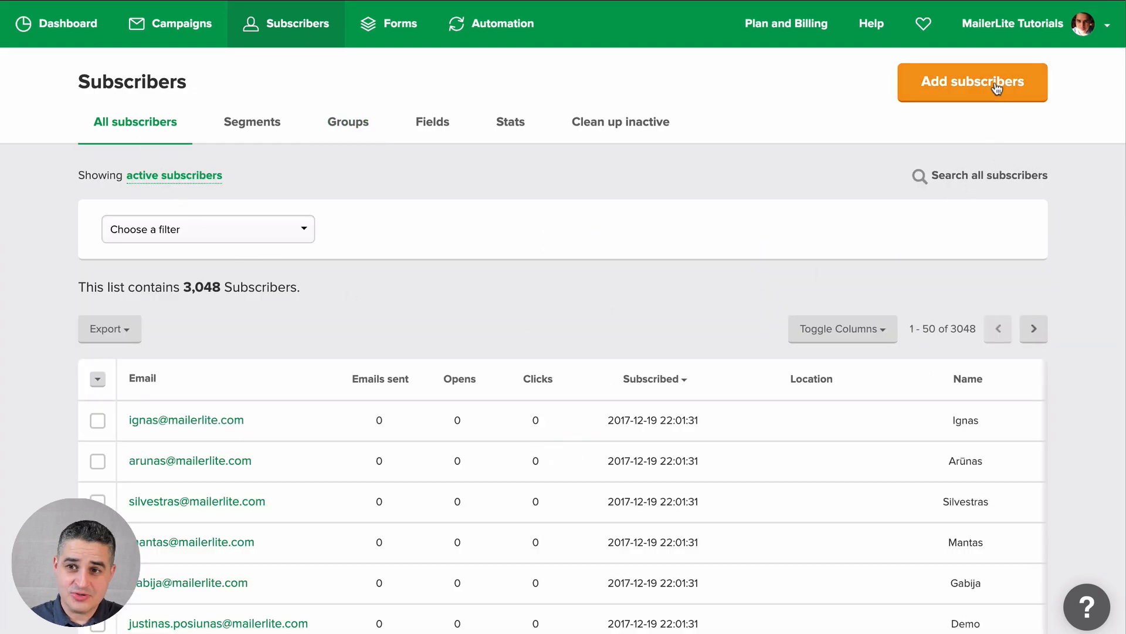
{"action": "left_click", "coordinate": [971, 83]}
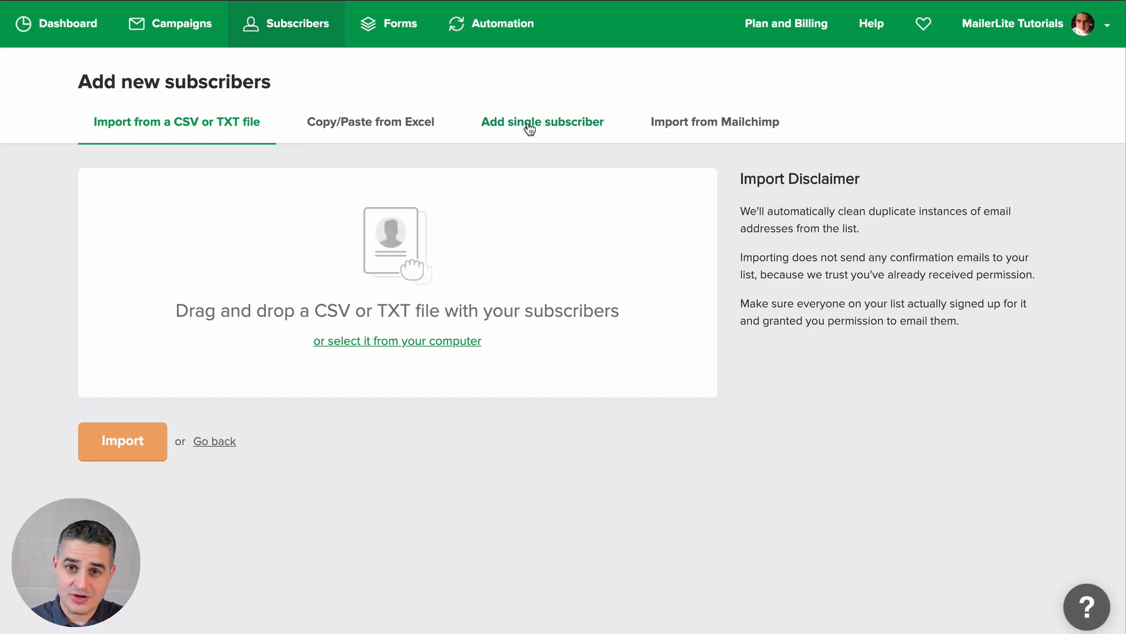
{"action": "left_click", "coordinate": [542, 121]}
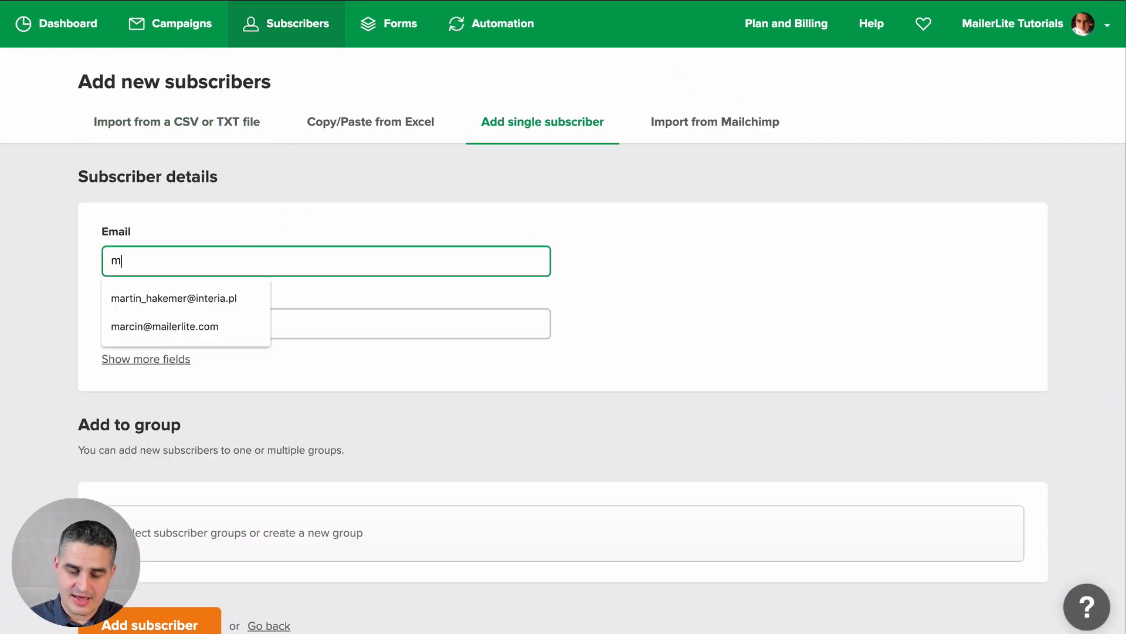
{"action": "left_click", "coordinate": [164, 326]}
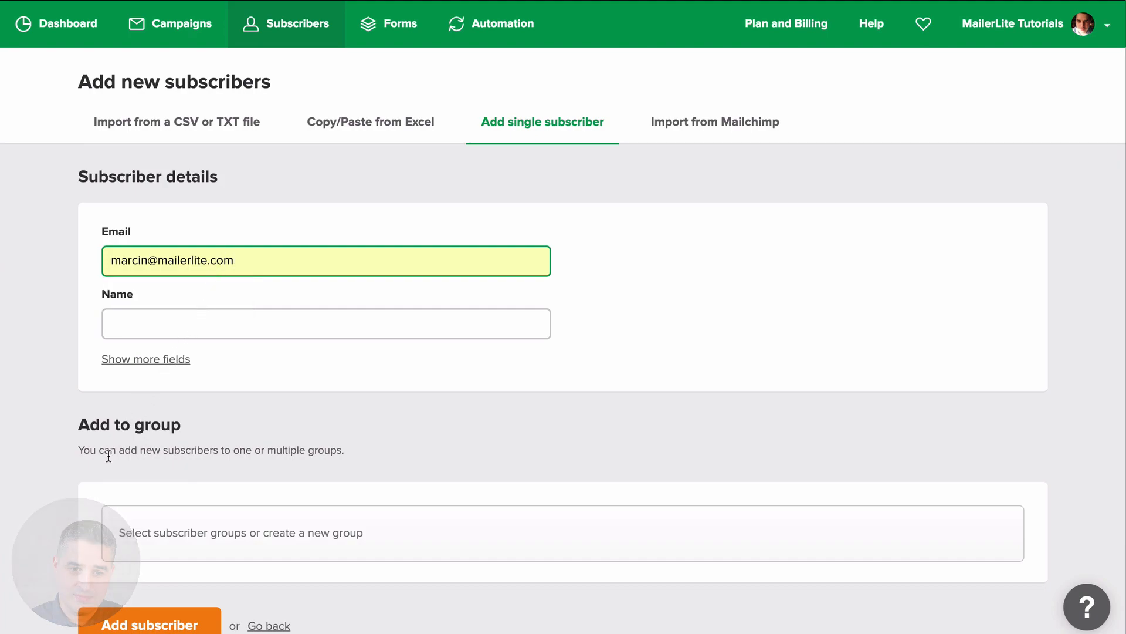
{"action": "scroll", "scroll_direction": "down", "scroll_amount": 3}
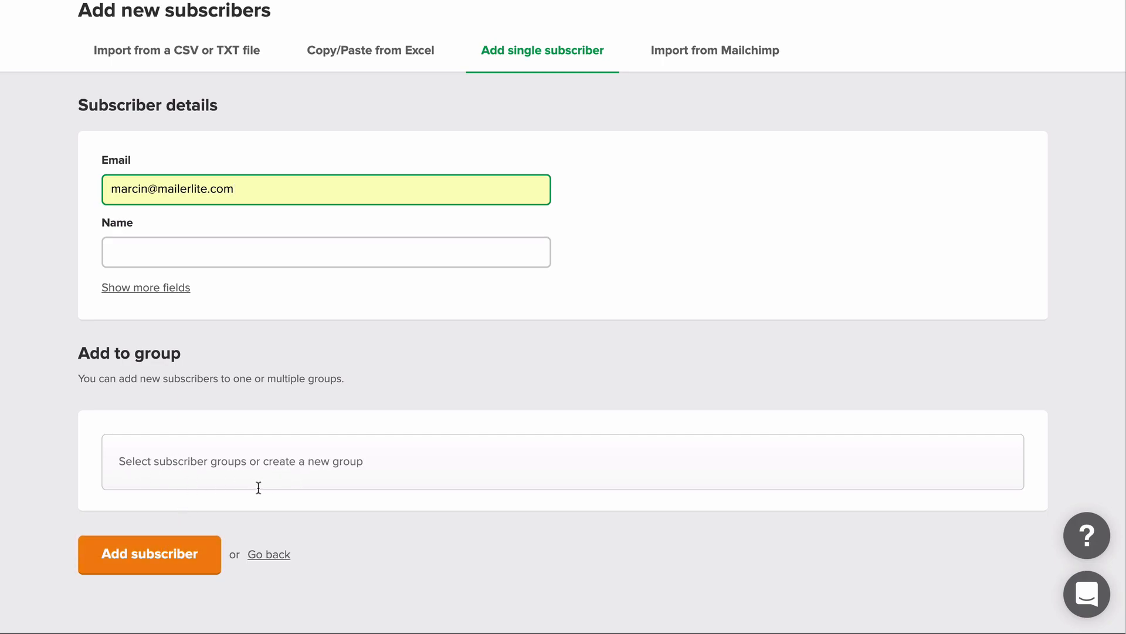
{"action": "left_click", "coordinate": [287, 460]}
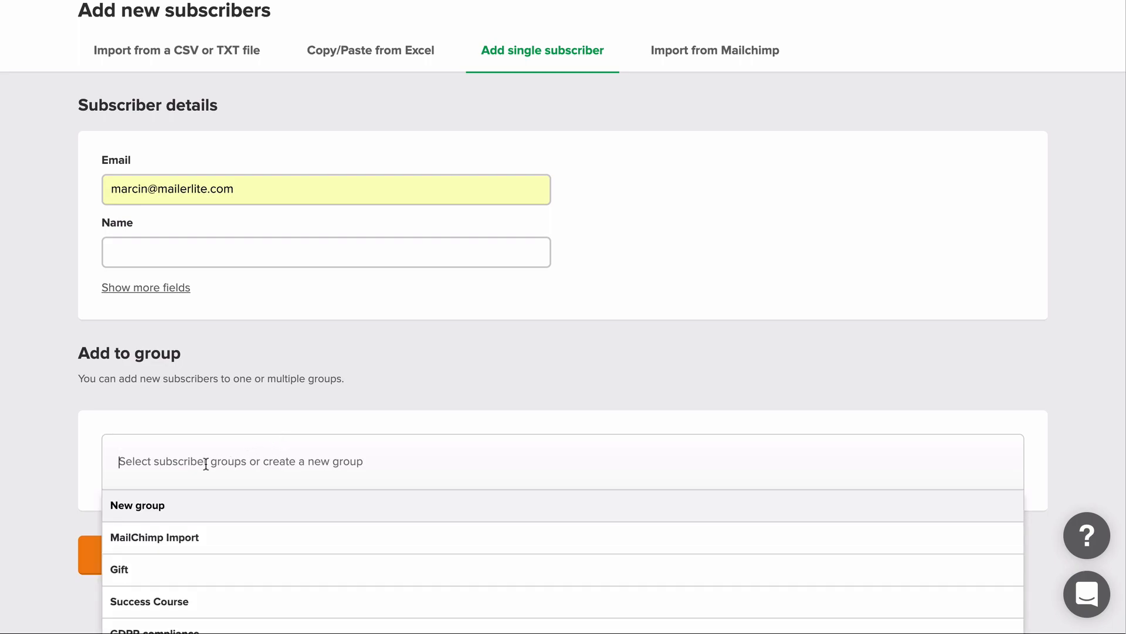
Assign the subscriber to a new 'Even newer group' plus Success Course and Gift.
{"action": "type", "text": "Even ne"}
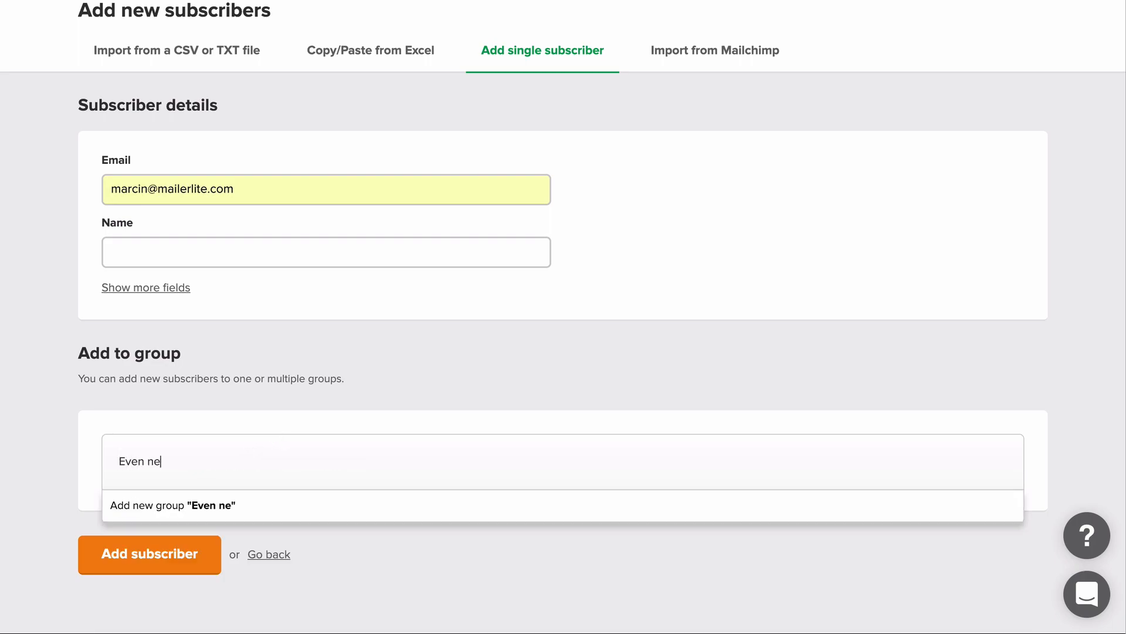
{"action": "type", "text": "wer group"}
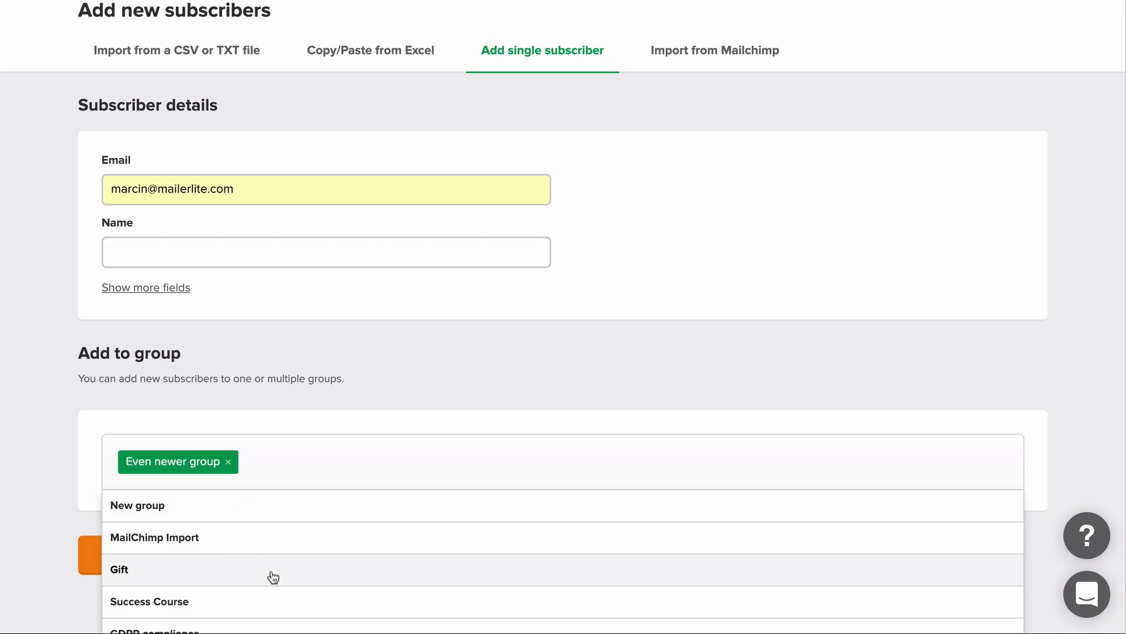
{"action": "left_click", "coordinate": [120, 569]}
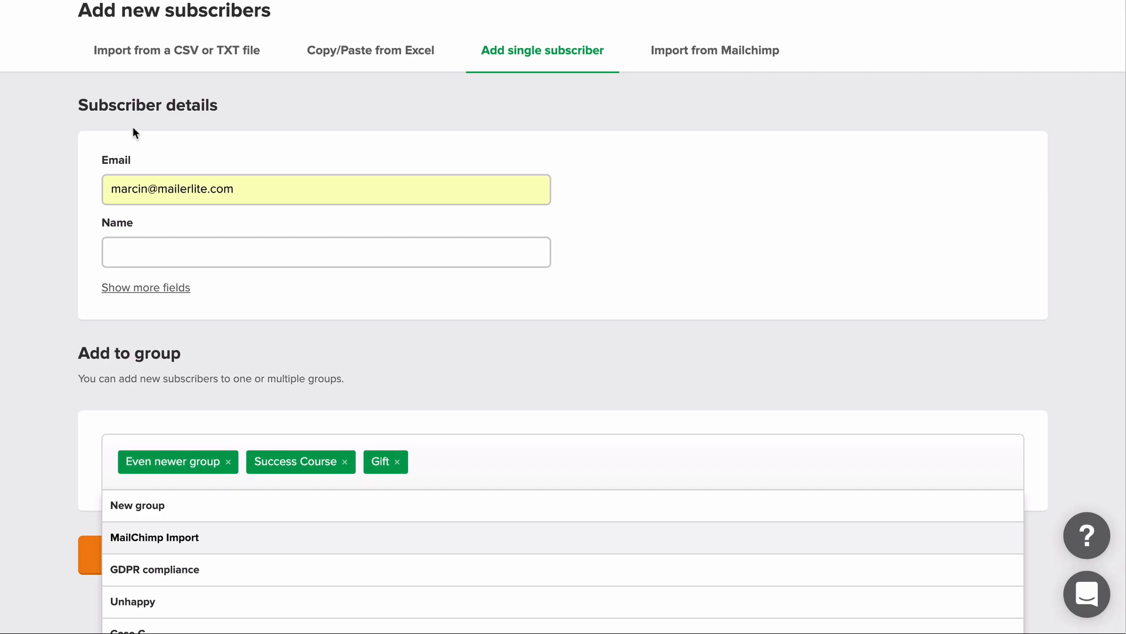
{"action": "mouse_move", "coordinate": [144, 477]}
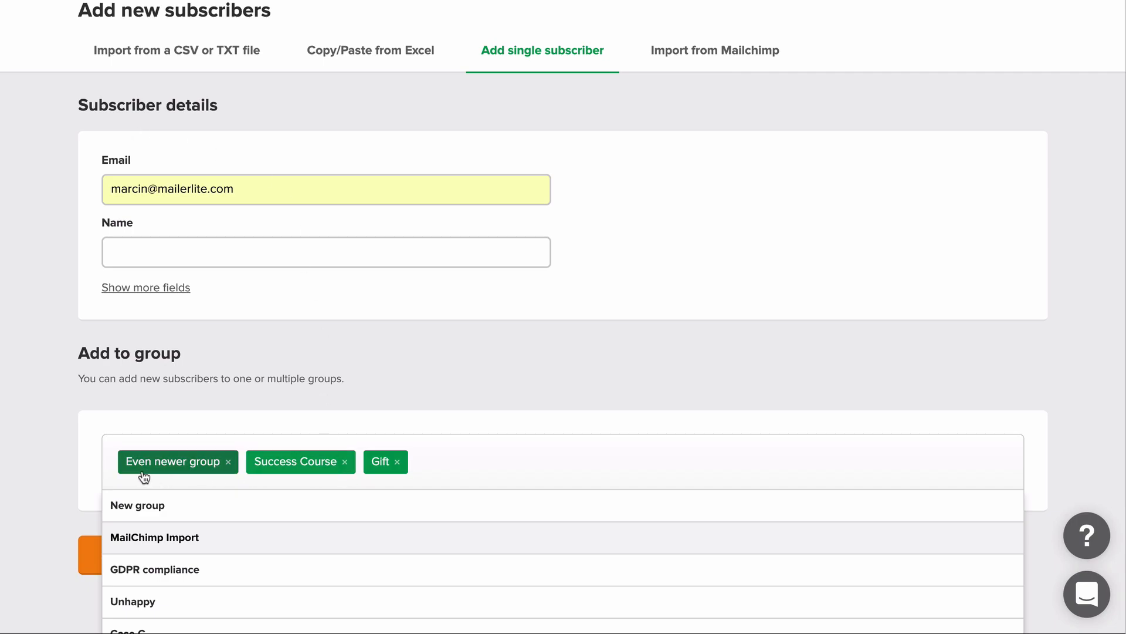
{"action": "mouse_move", "coordinate": [407, 479]}
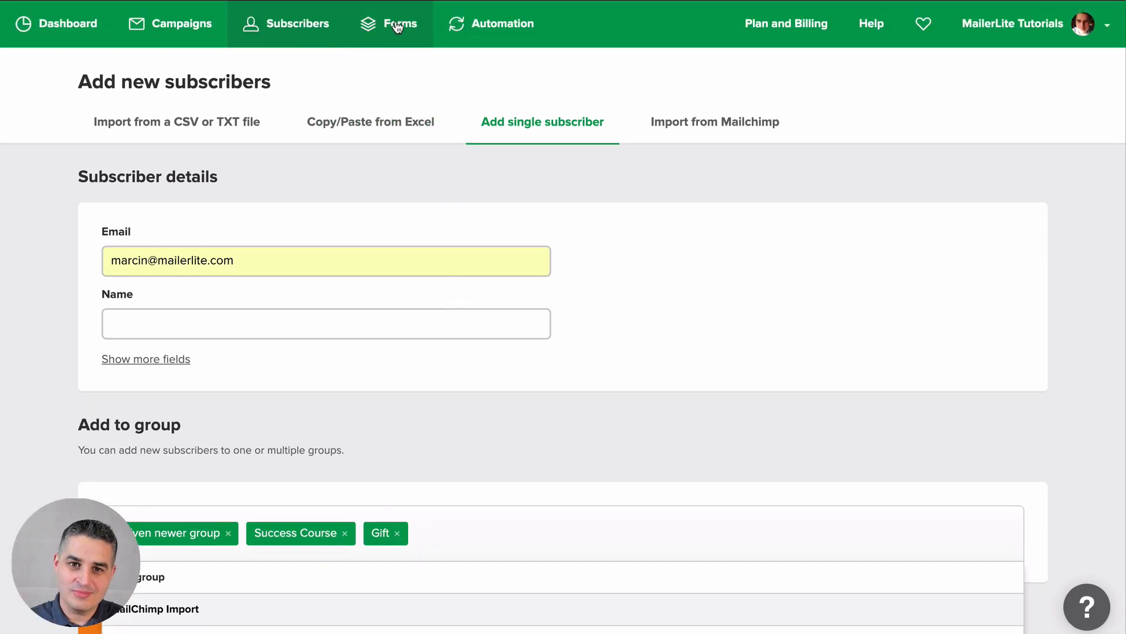
Create a new popup form named 'new form' under Forms.
{"action": "left_click", "coordinate": [399, 24]}
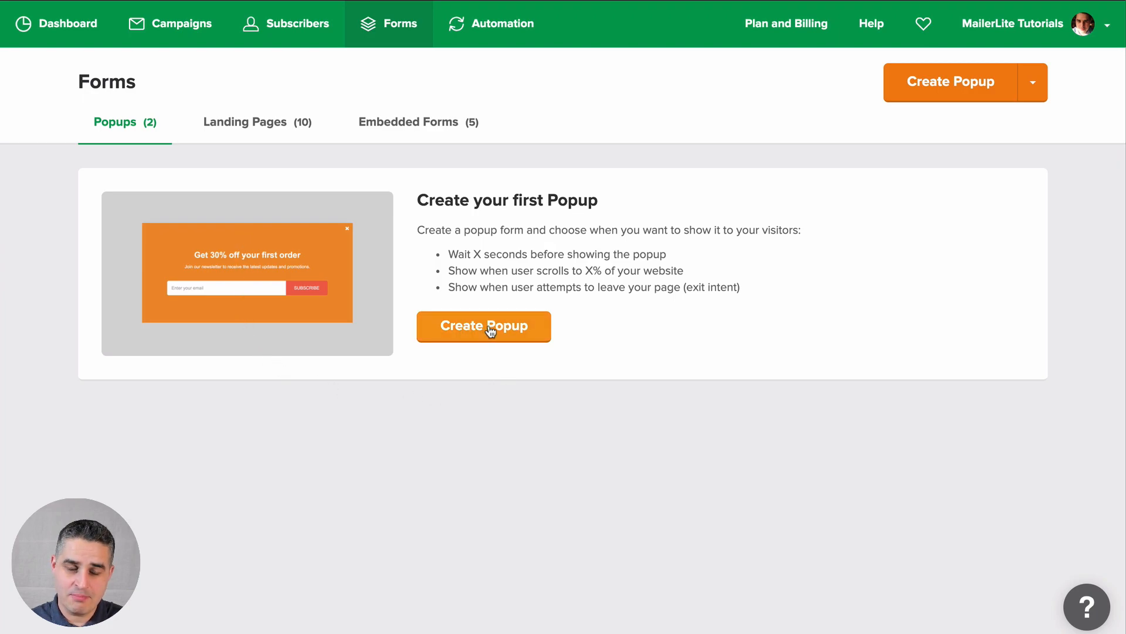
{"action": "left_click", "coordinate": [483, 326]}
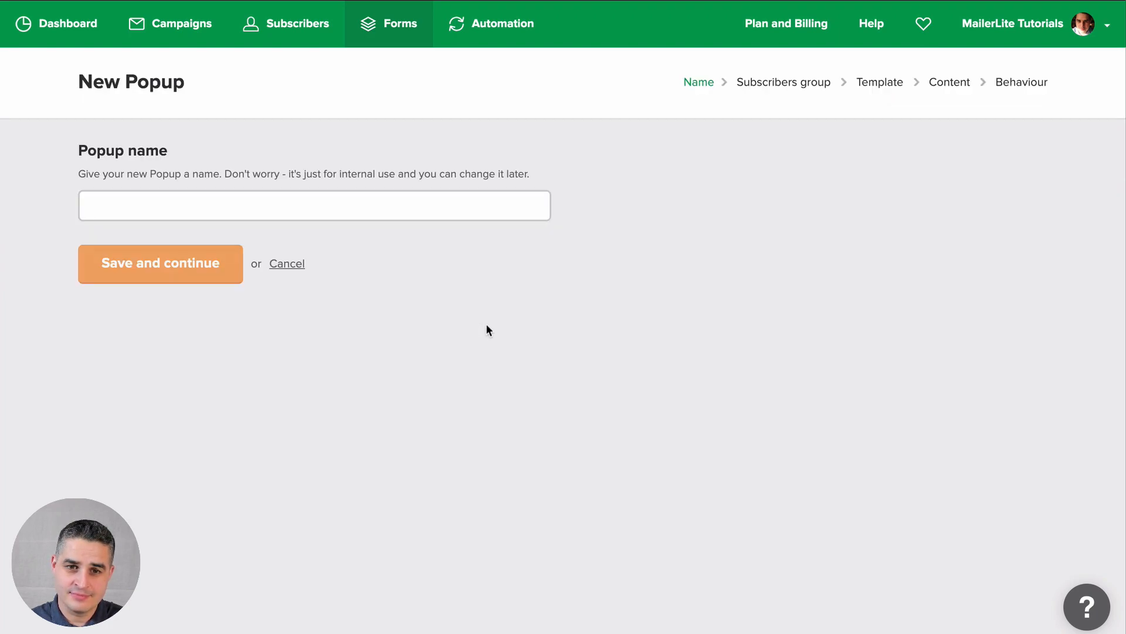
{"action": "type", "text": "new form"}
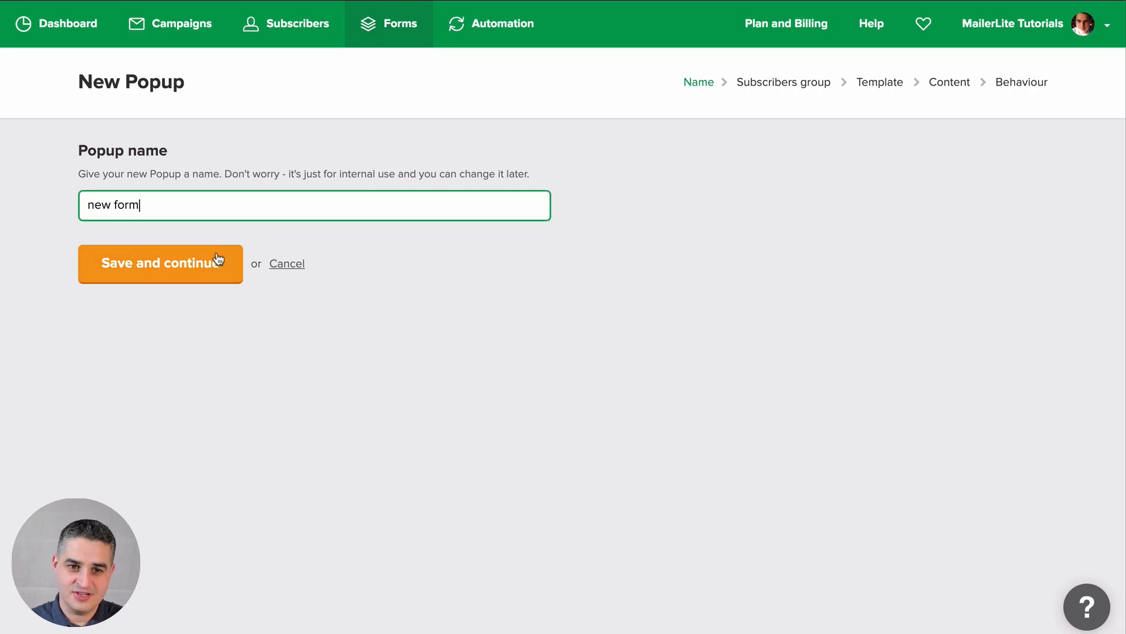
{"action": "left_click", "coordinate": [161, 262]}
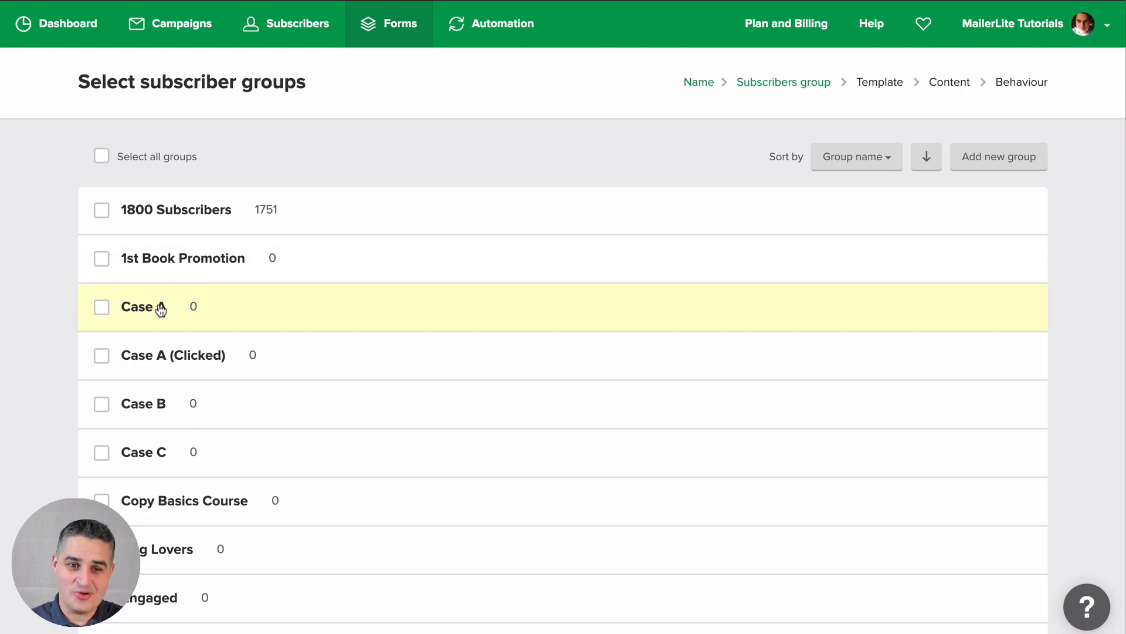
Save the popup's group choice and continue to the template step.
{"action": "scroll", "scroll_direction": "down", "scroll_amount": 3}
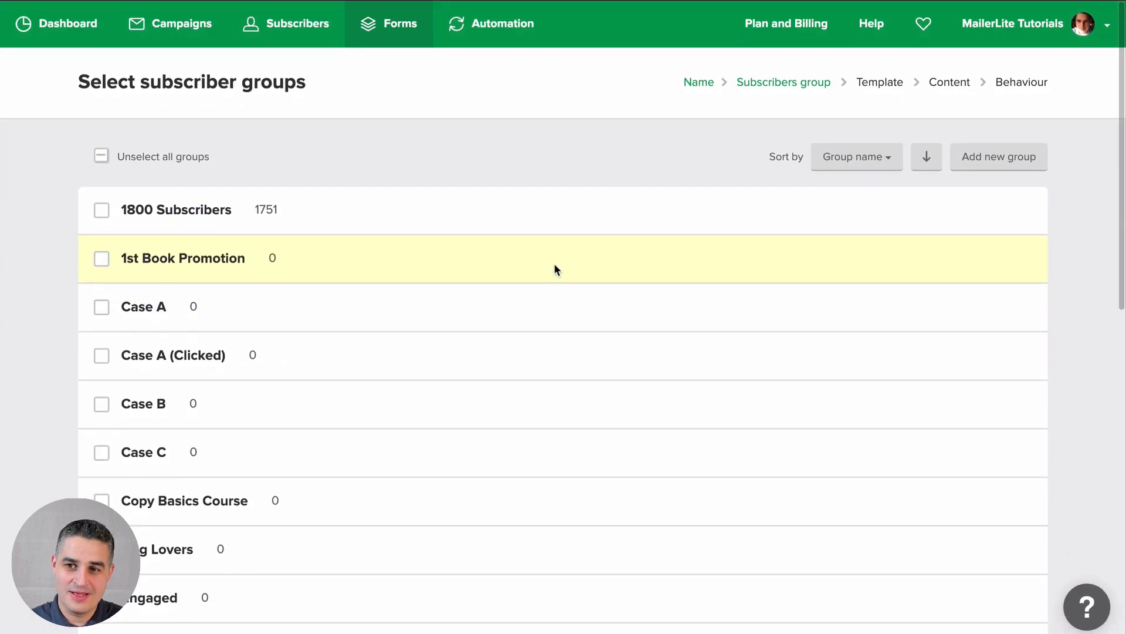
{"action": "scroll", "scroll_direction": "down", "scroll_amount": 3}
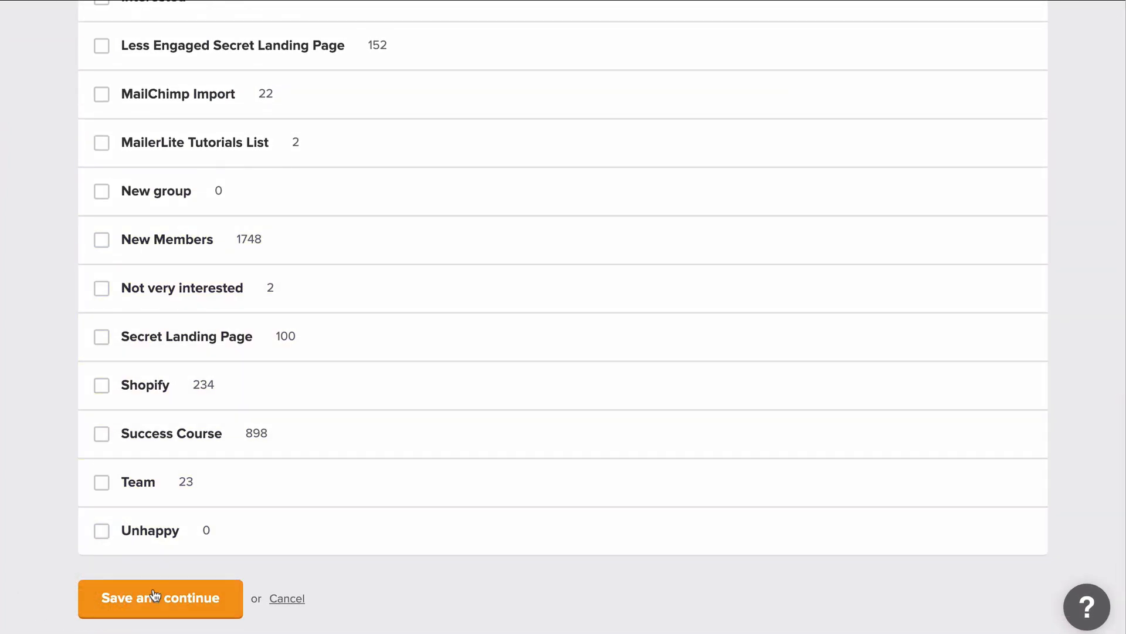
{"action": "left_click", "coordinate": [161, 597]}
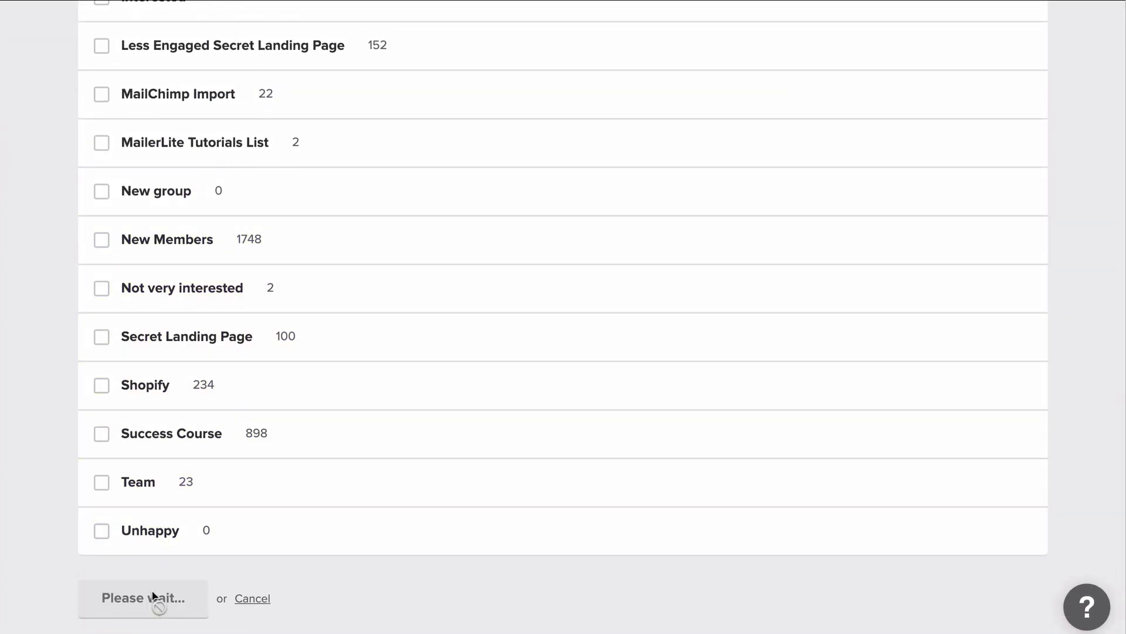
{"action": "left_click", "coordinate": [143, 598]}
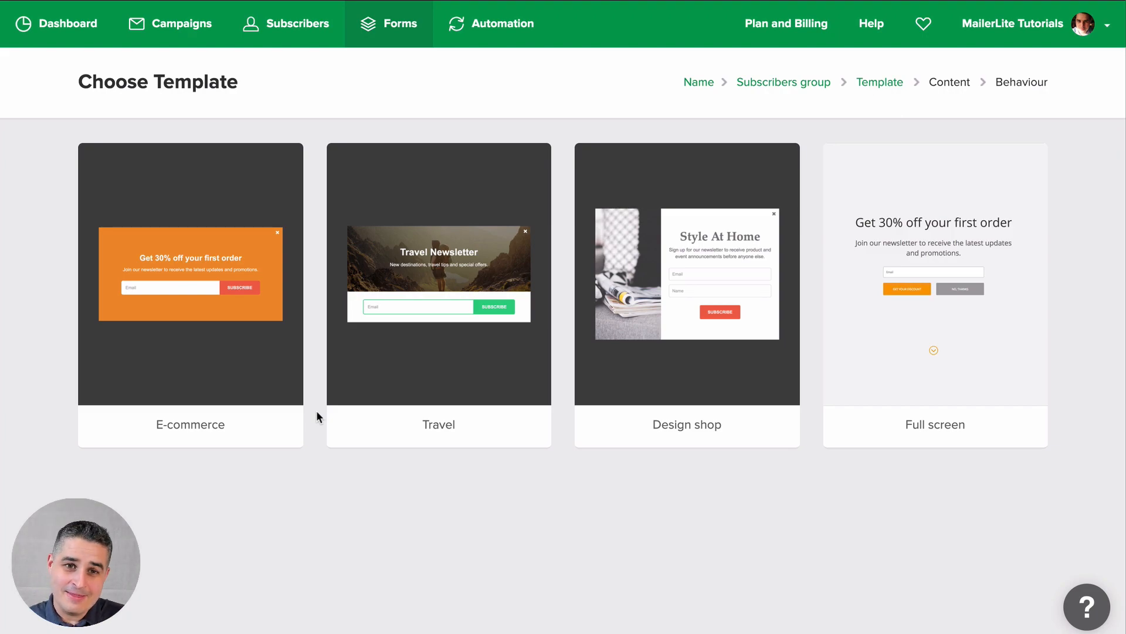
{"action": "mouse_move", "coordinate": [182, 23]}
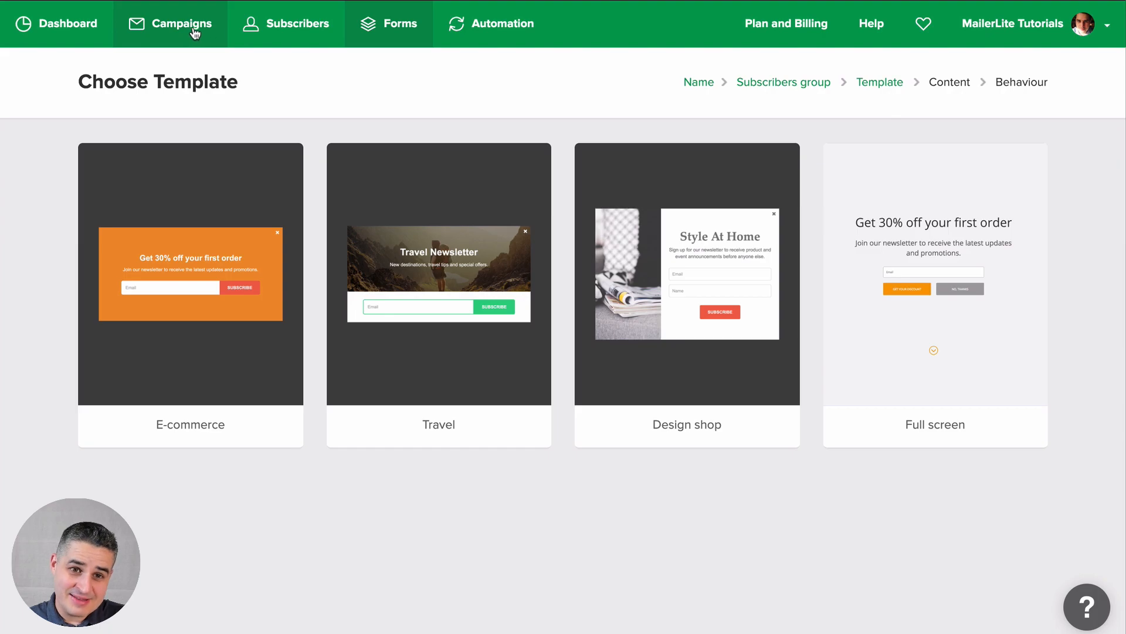
Start a regular campaign with subject 'new campaign' and continue to content.
{"action": "left_click", "coordinate": [181, 24]}
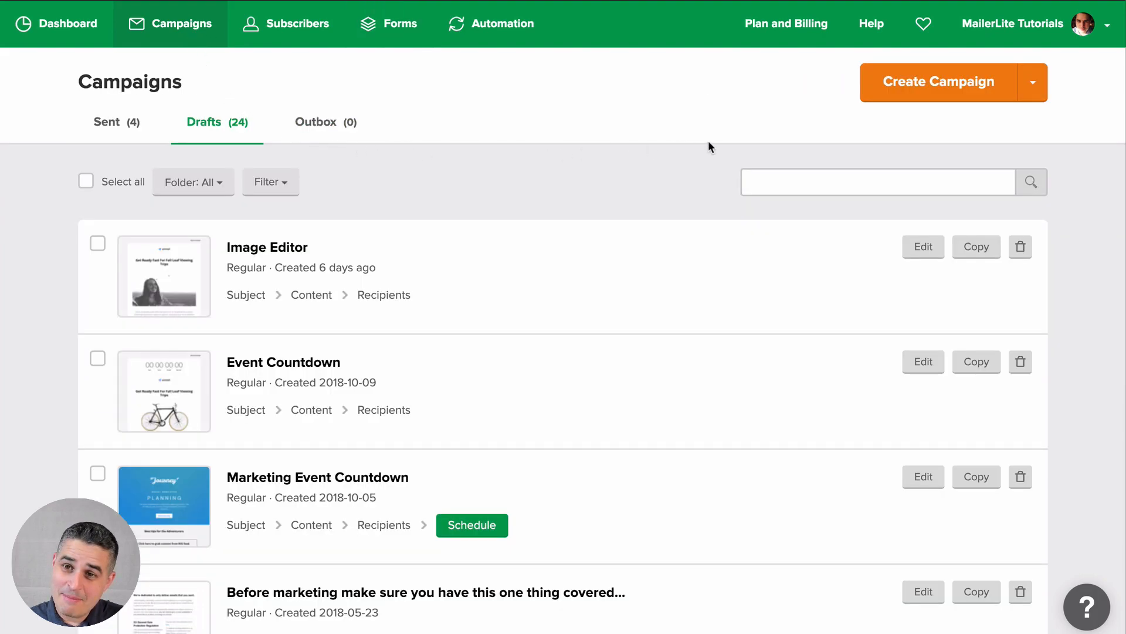
{"action": "left_click", "coordinate": [938, 81]}
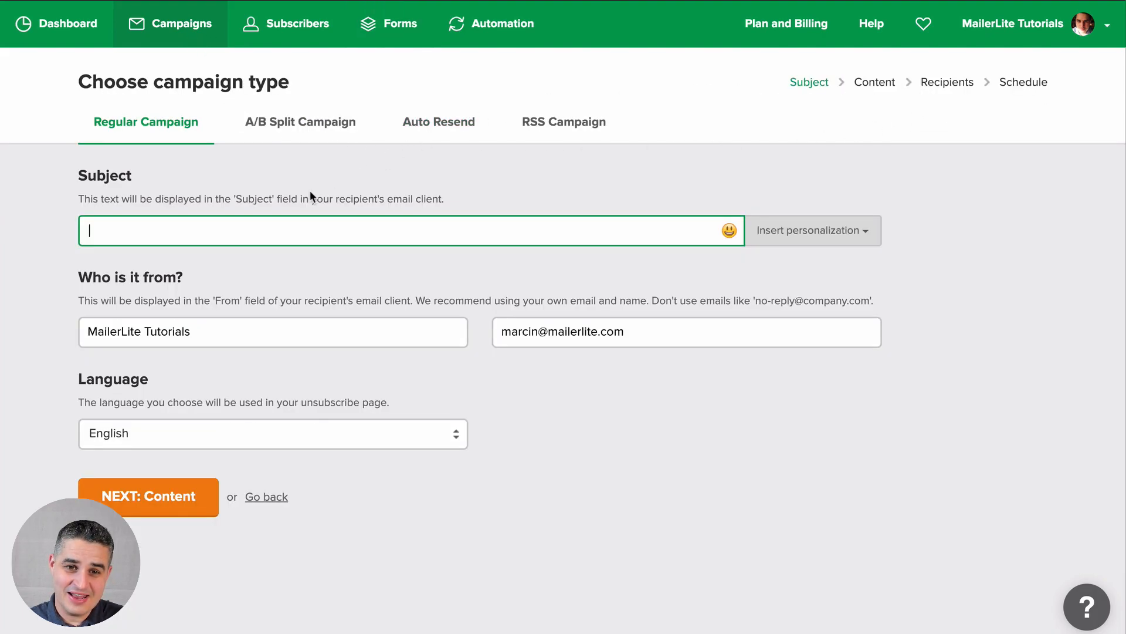
{"action": "type", "text": "new"}
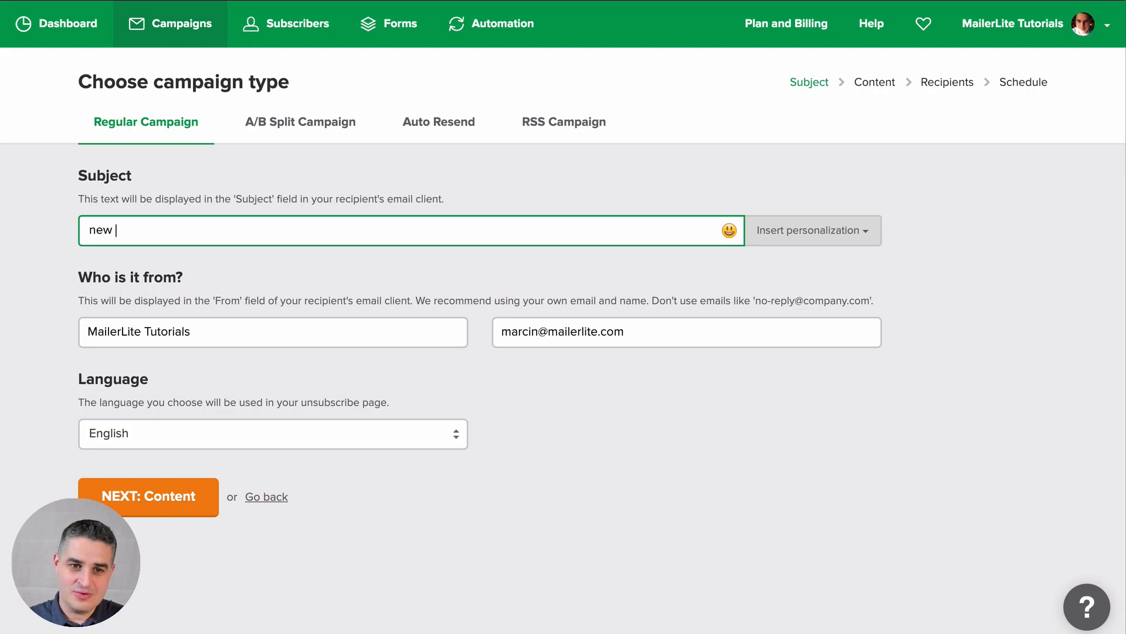
{"action": "type", "text": "campaign"}
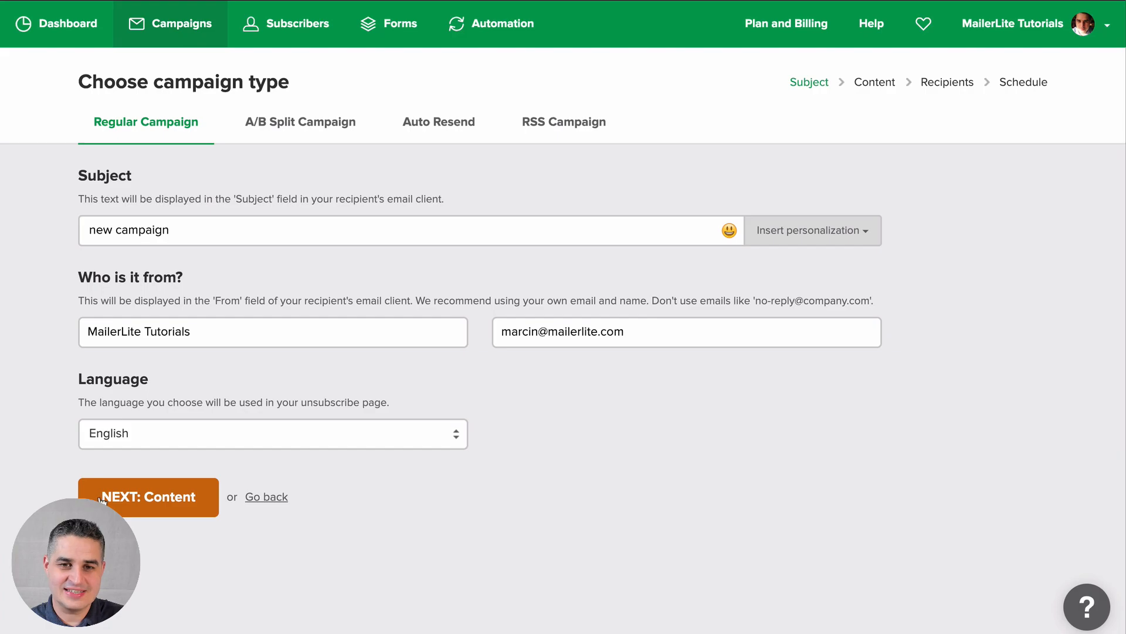
{"action": "left_click", "coordinate": [148, 496]}
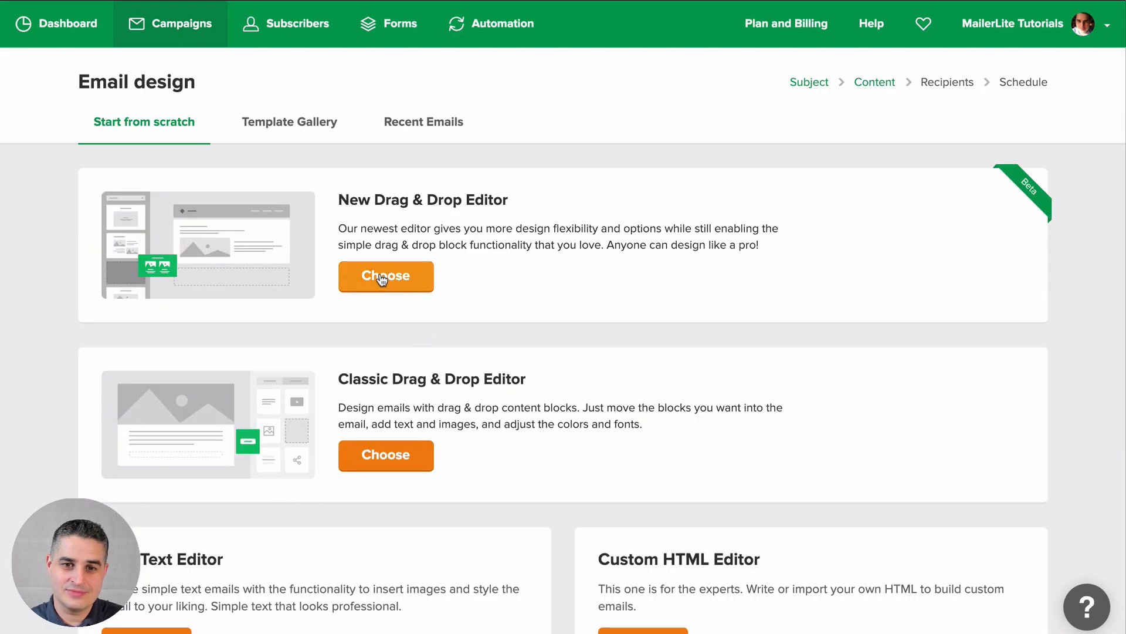
Design the email with the New Drag & Drop Editor and finish editing.
{"action": "left_click", "coordinate": [386, 276]}
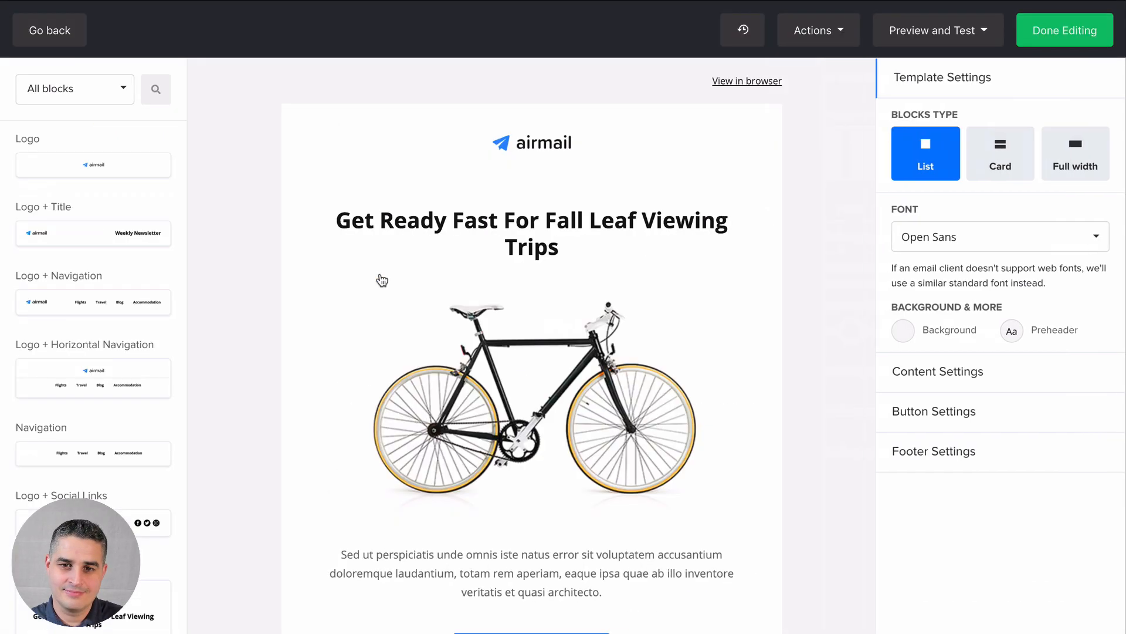
{"action": "mouse_move", "coordinate": [1002, 225]}
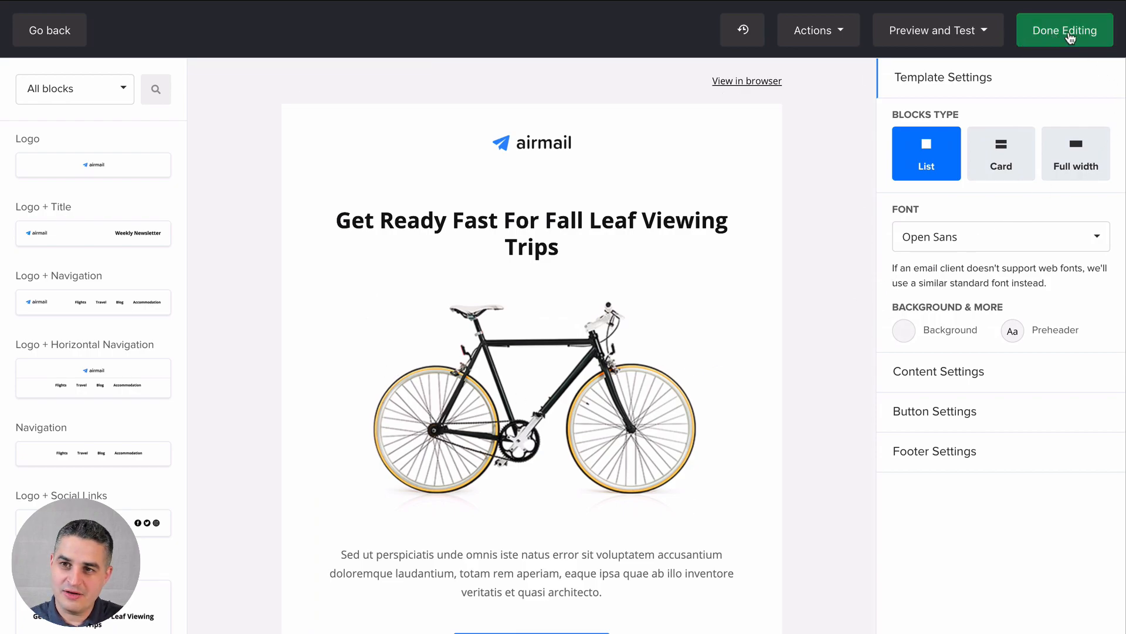
{"action": "left_click", "coordinate": [1066, 31]}
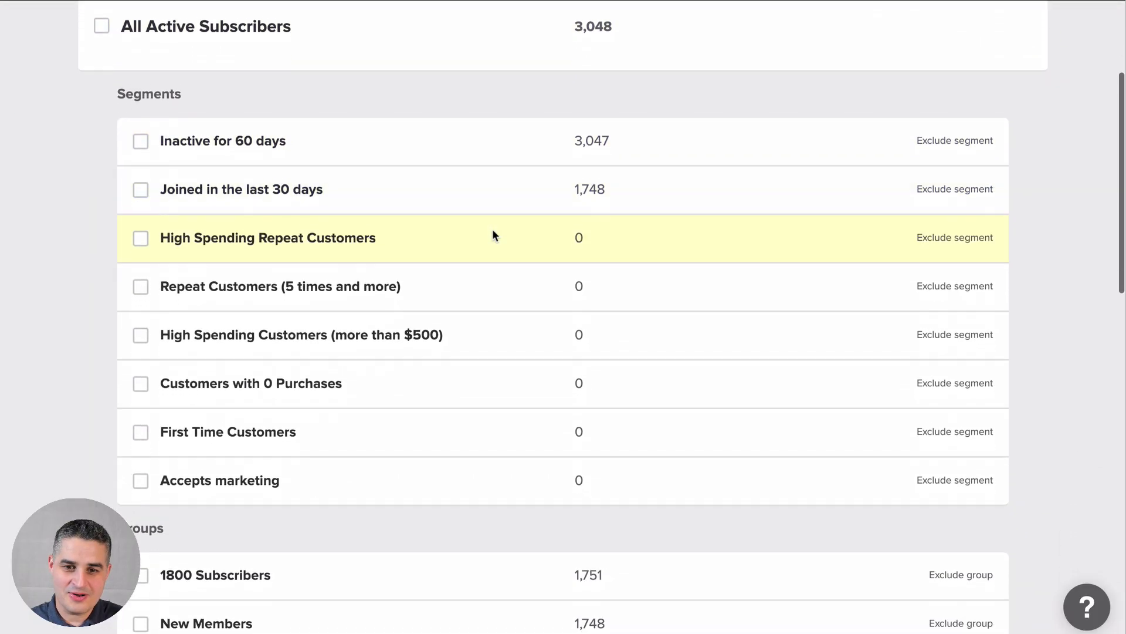
Tick New group as the campaign's recipients.
{"action": "scroll", "scroll_direction": "down", "scroll_amount": 3}
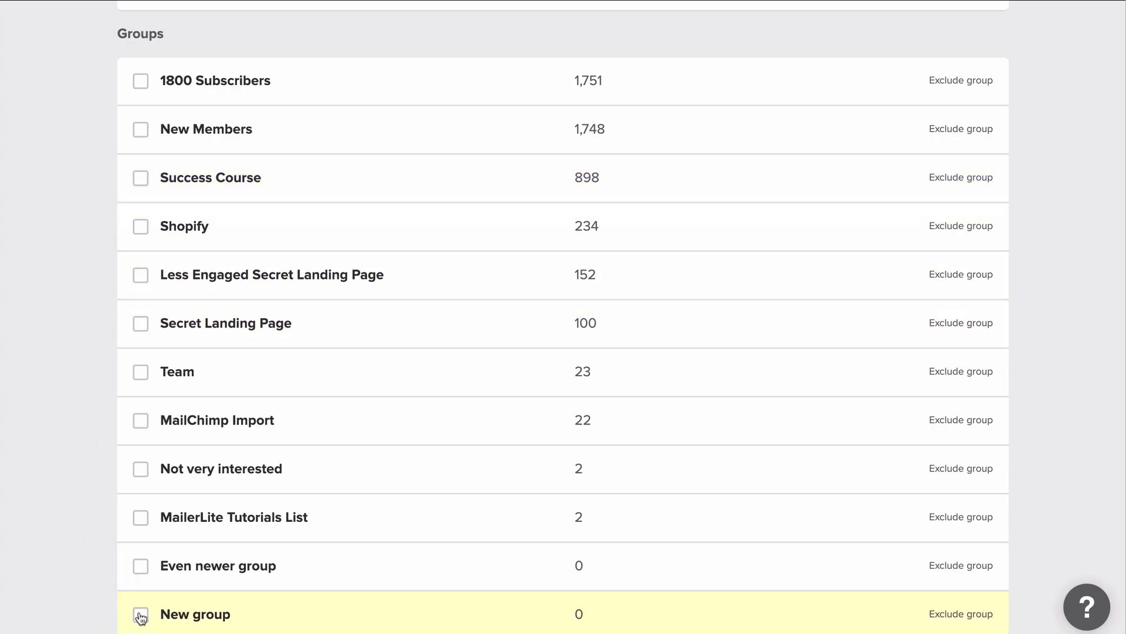
{"action": "left_click", "coordinate": [141, 613]}
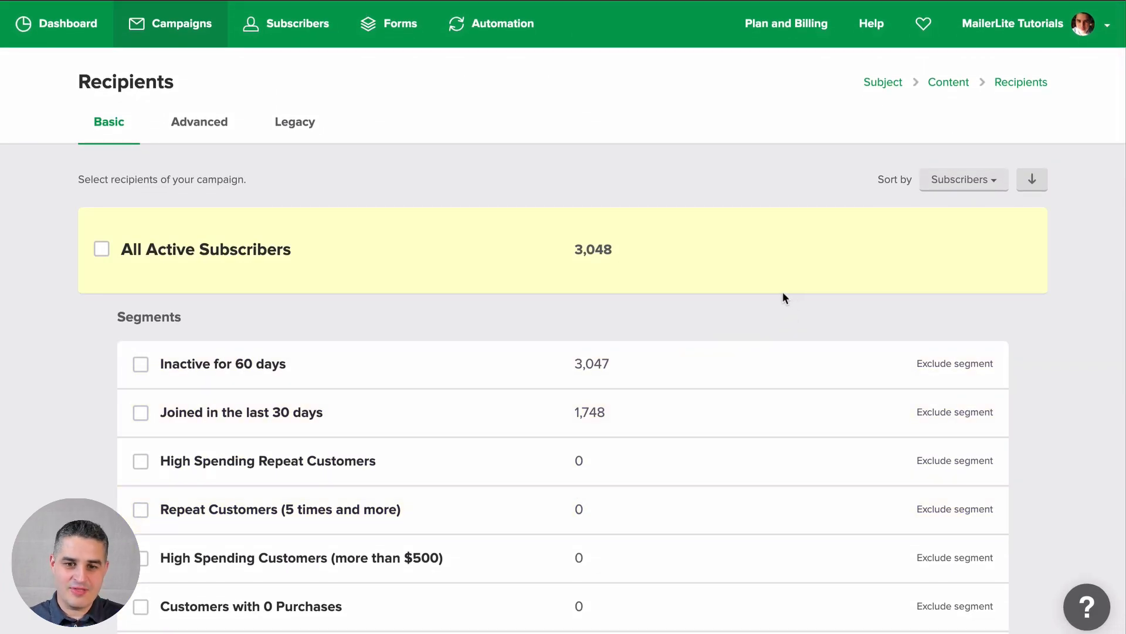
{"action": "scroll", "scroll_direction": "down", "scroll_amount": 3}
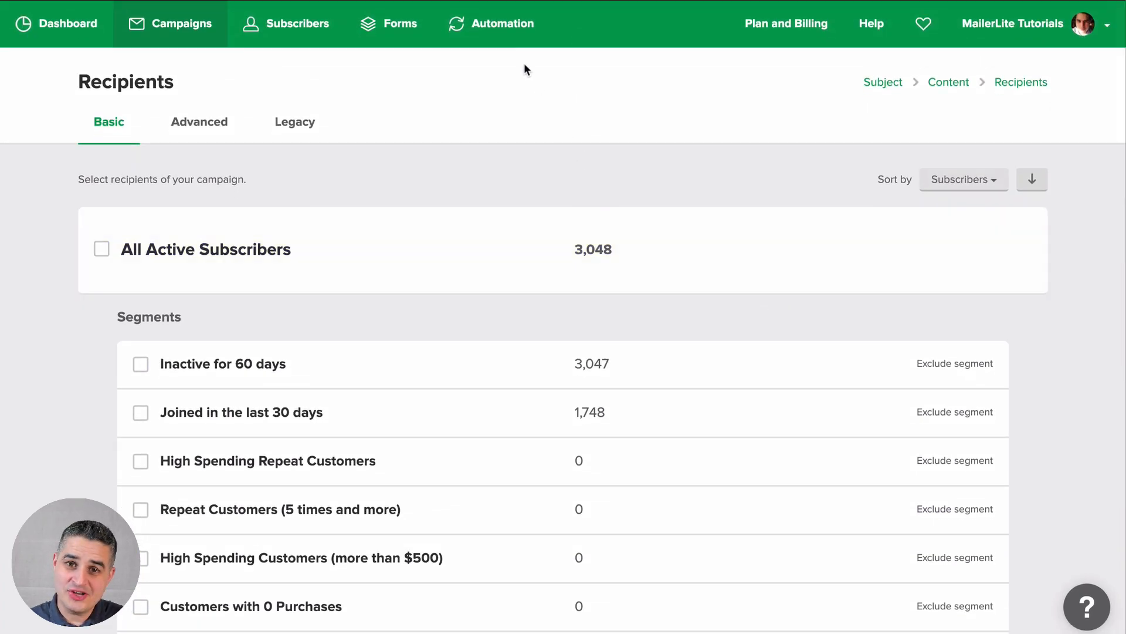
Create a new automation workflow with trigger 'When subscriber joins a group'.
{"action": "left_click", "coordinate": [492, 23]}
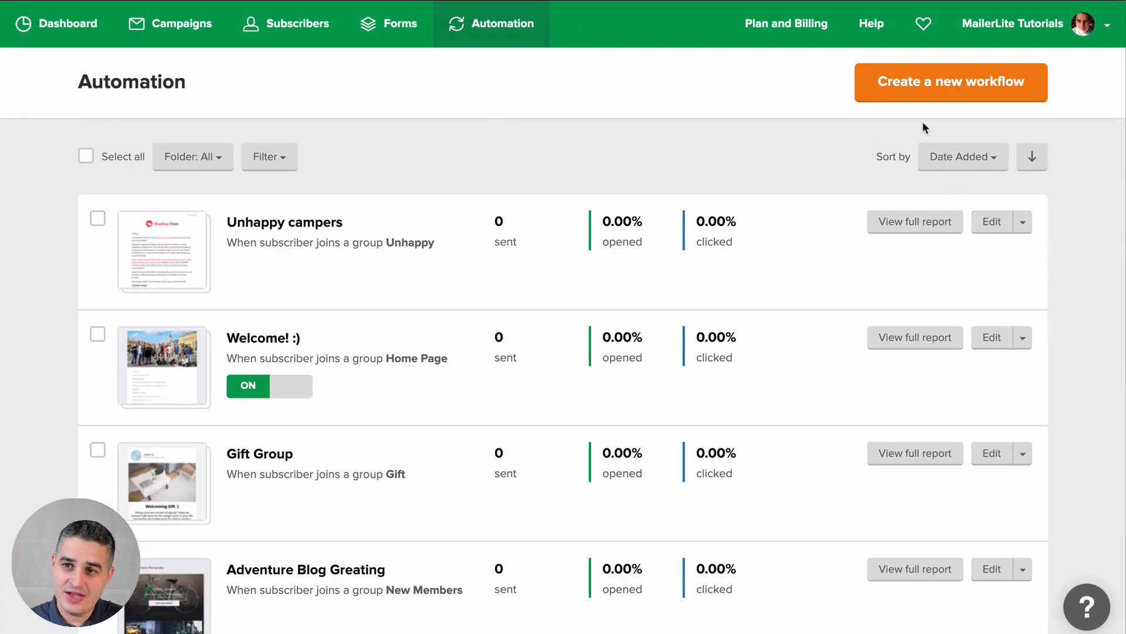
{"action": "left_click", "coordinate": [949, 82]}
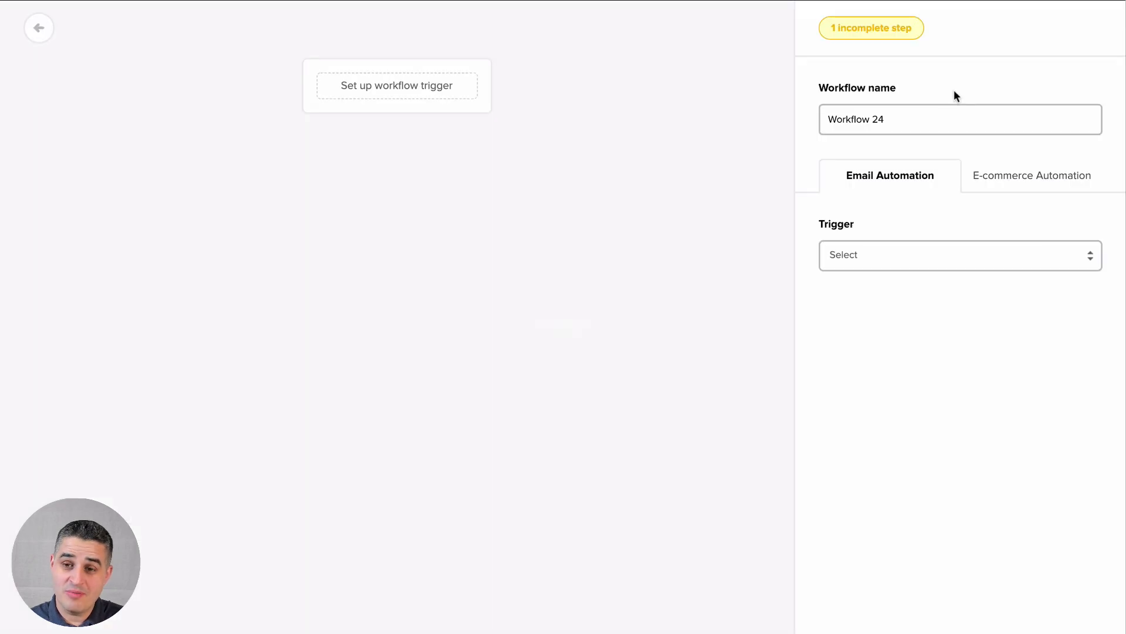
{"action": "mouse_move", "coordinate": [872, 244]}
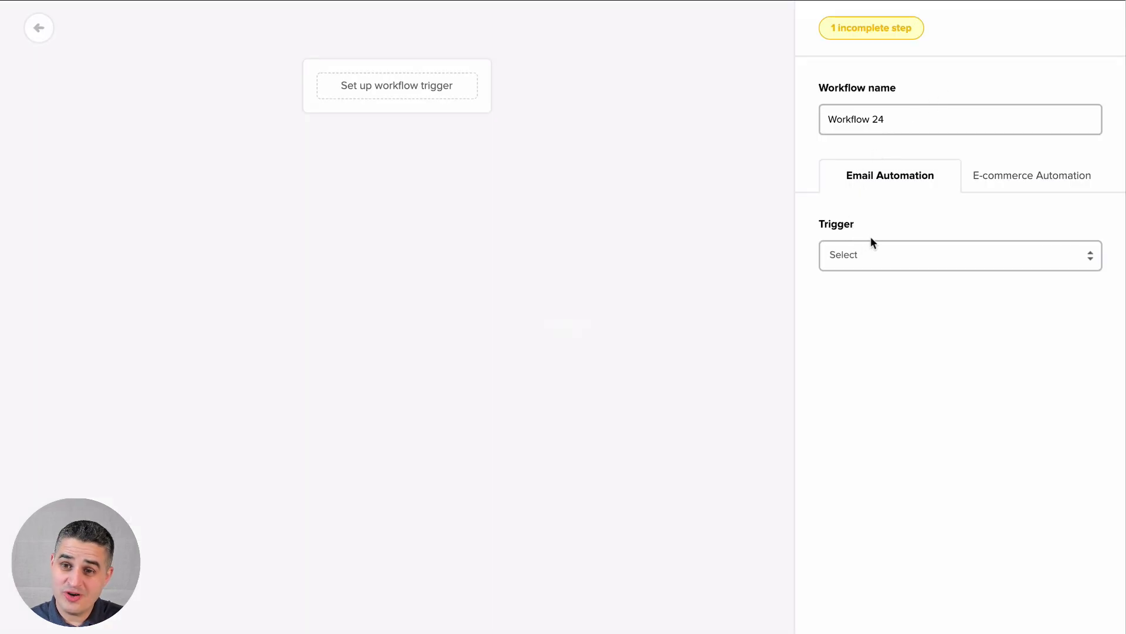
{"action": "left_click", "coordinate": [958, 254]}
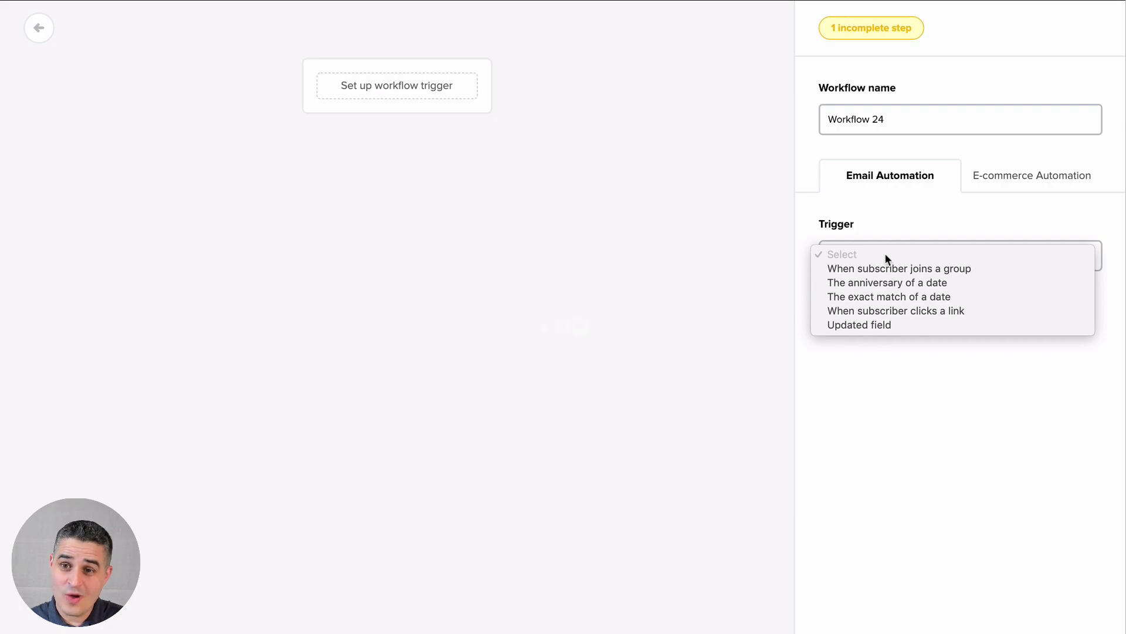
{"action": "left_click", "coordinate": [958, 254]}
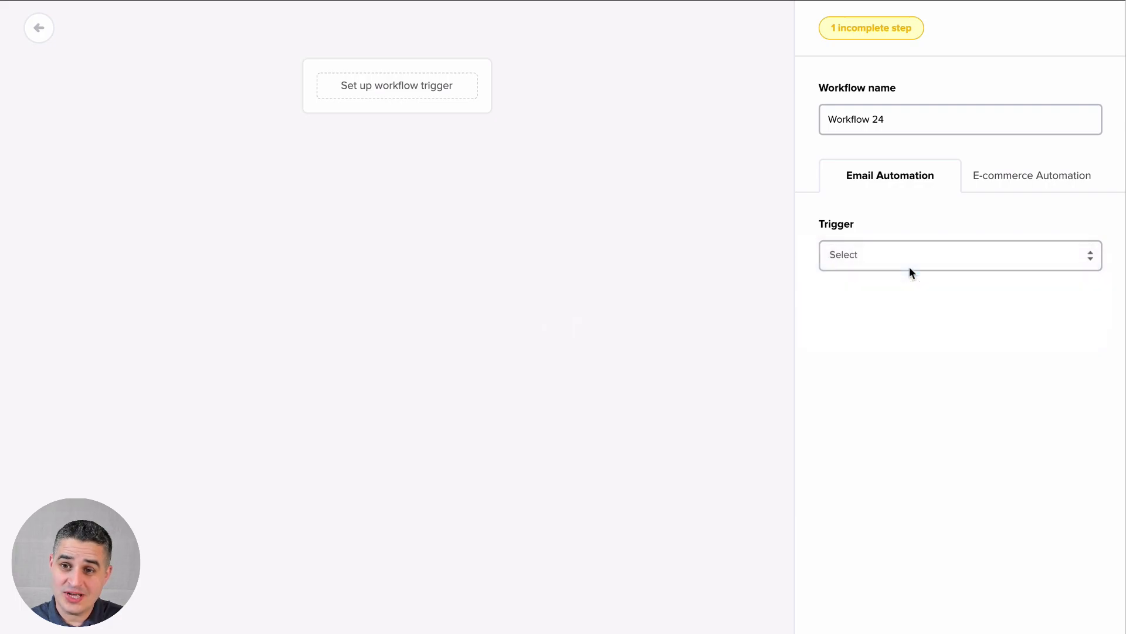
{"action": "left_click", "coordinate": [959, 254]}
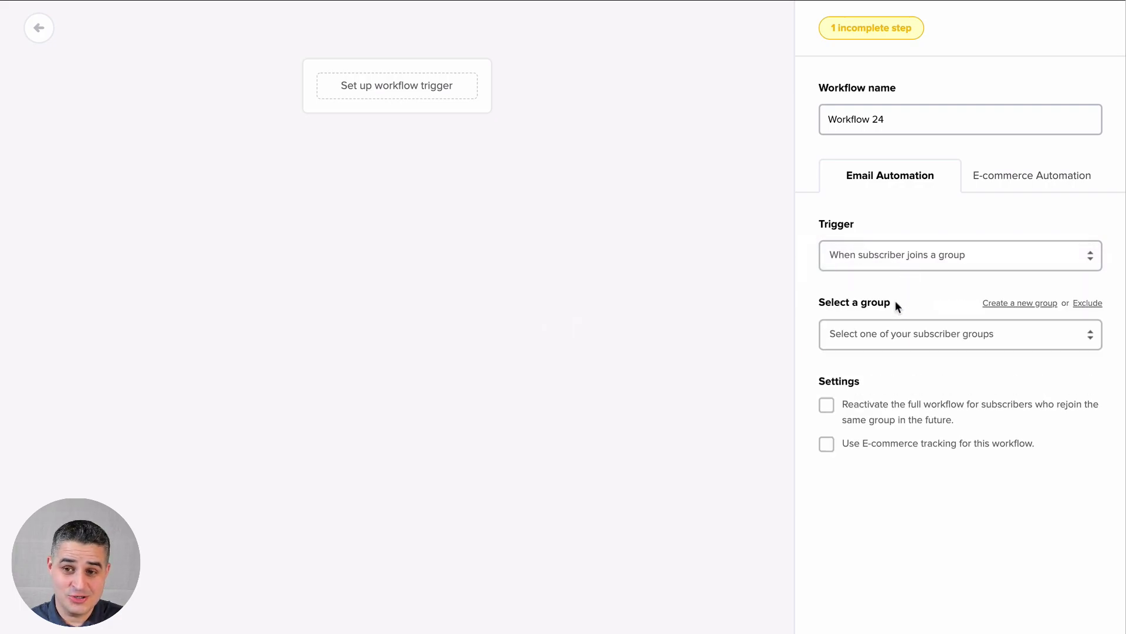
Set Even newer group as the trigger group and save the trigger.
{"action": "left_click", "coordinate": [958, 333]}
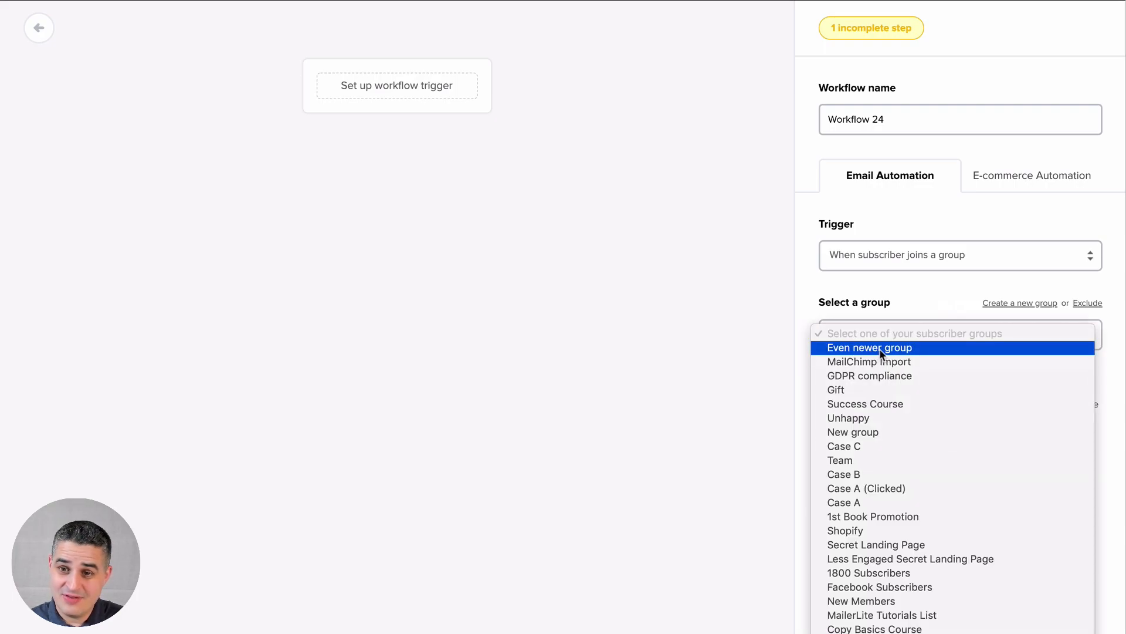
{"action": "left_click", "coordinate": [870, 347]}
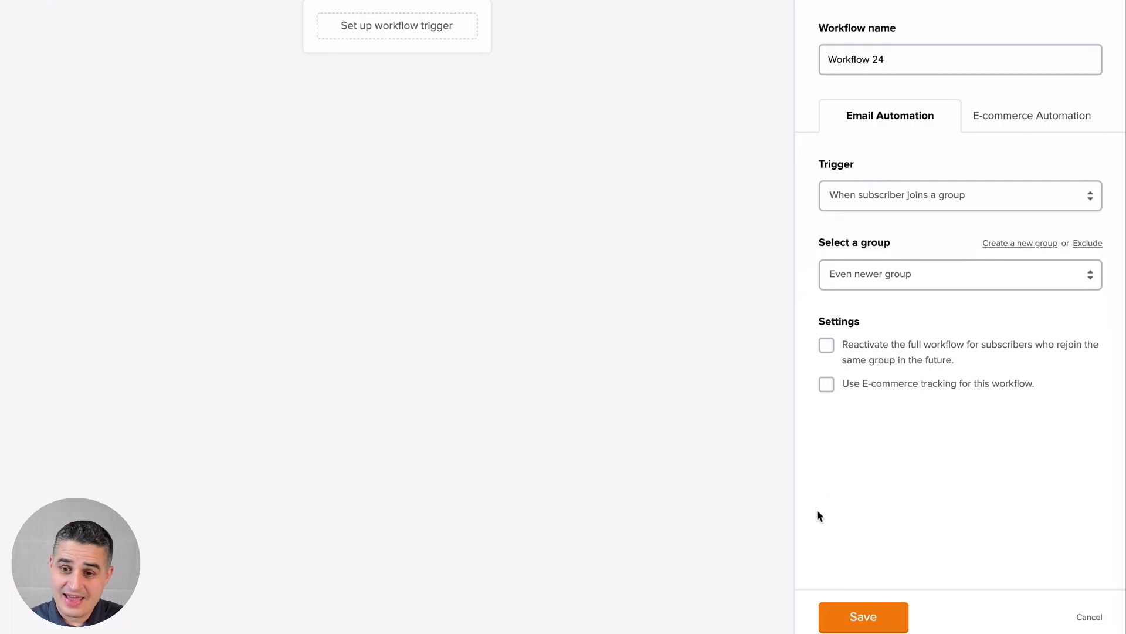
{"action": "left_click", "coordinate": [862, 616]}
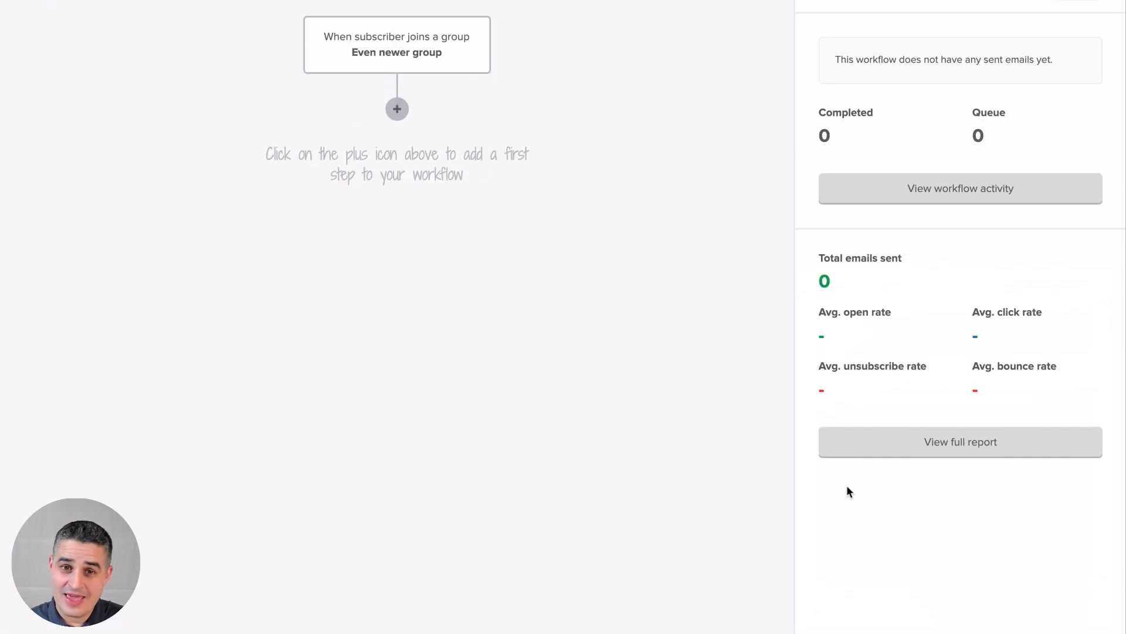
Add an email step, a delay, and a second email step below the trigger.
{"action": "left_click", "coordinate": [396, 108]}
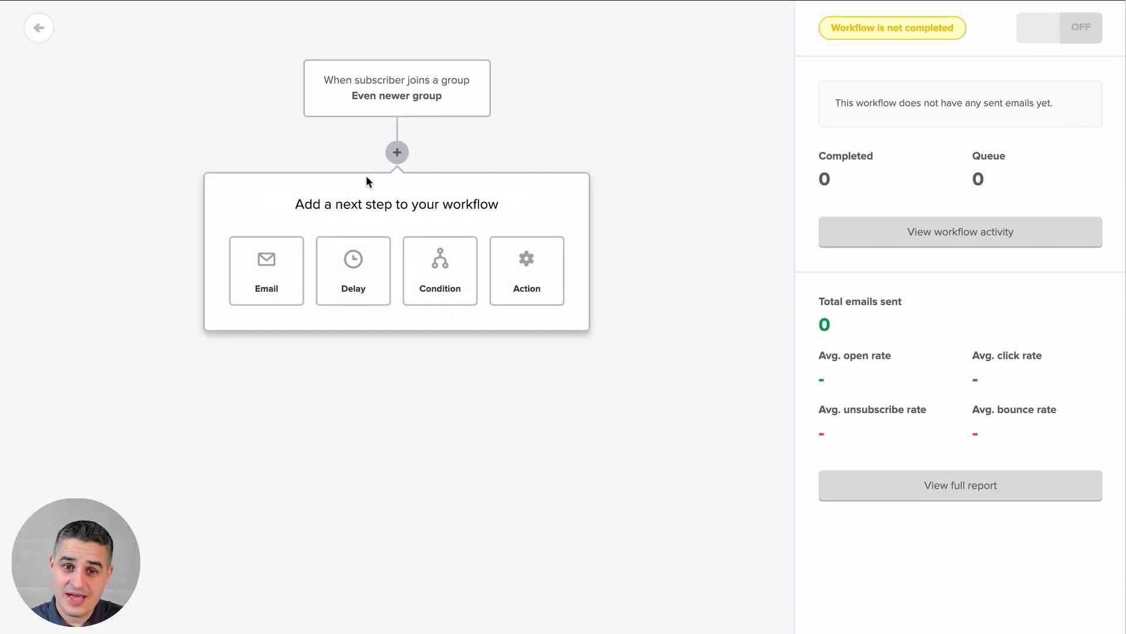
{"action": "left_click", "coordinate": [266, 270]}
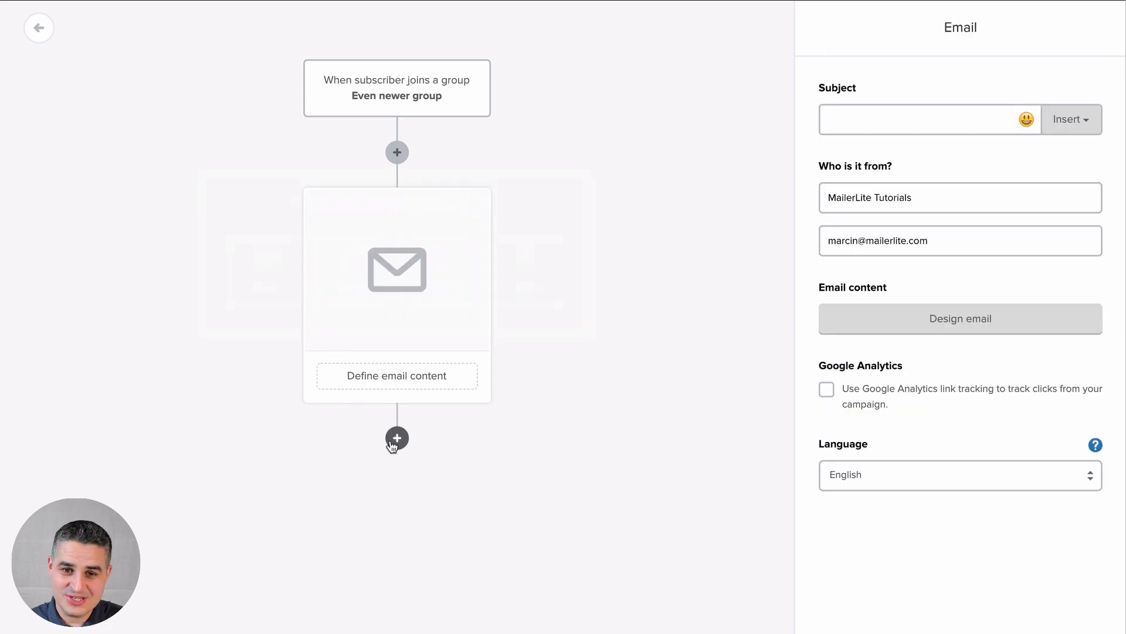
{"action": "left_click", "coordinate": [397, 438]}
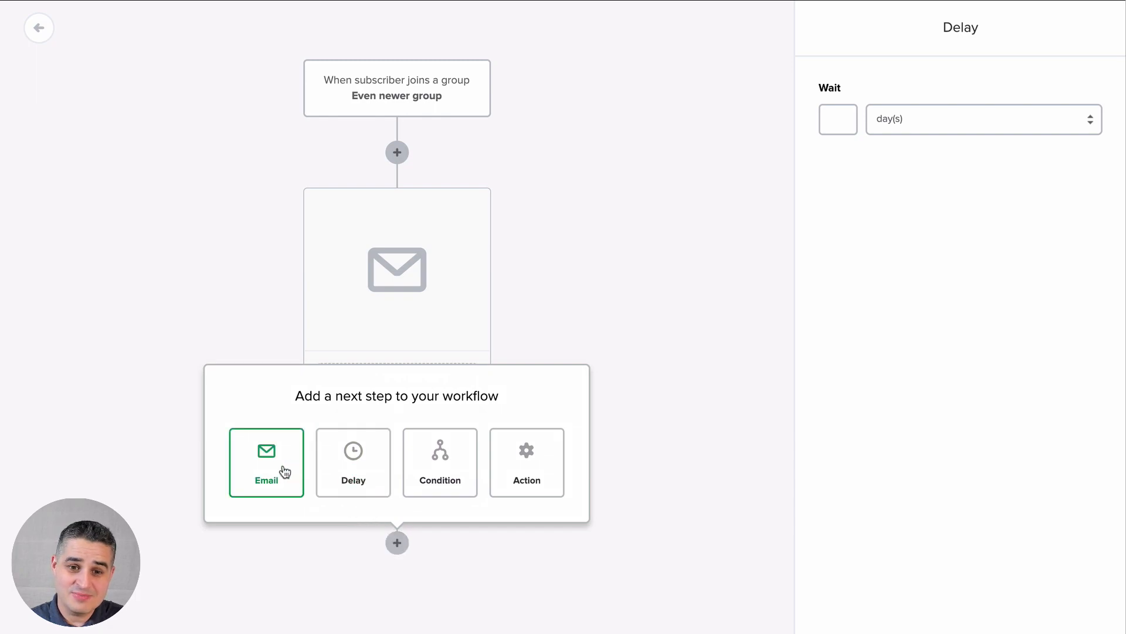
{"action": "left_click", "coordinate": [266, 462]}
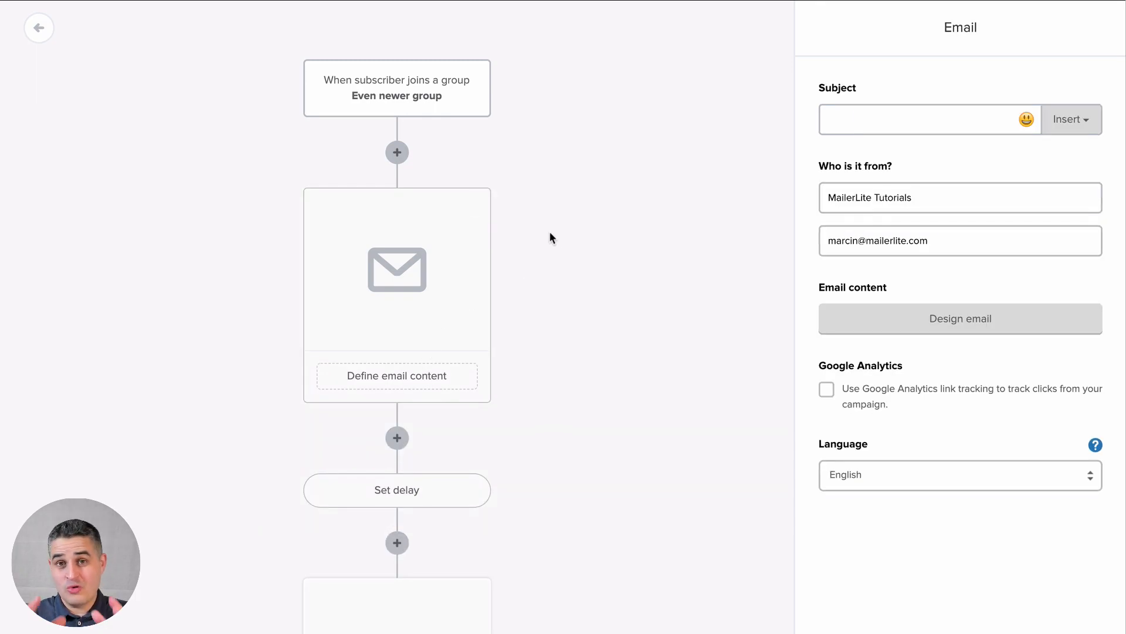